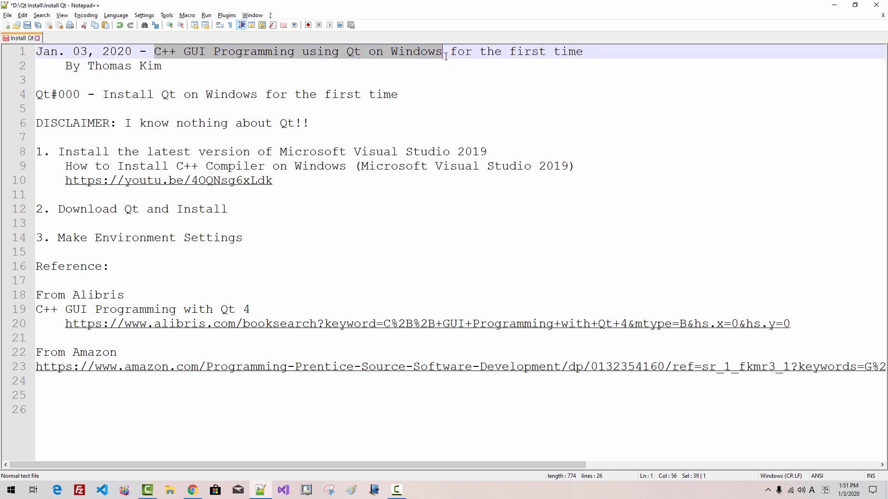
Review the Notepad++ notes, highlighting the Visual Studio 2019 line and the disclaimer sentence.
{"action": "left_click", "coordinate": [582, 52]}
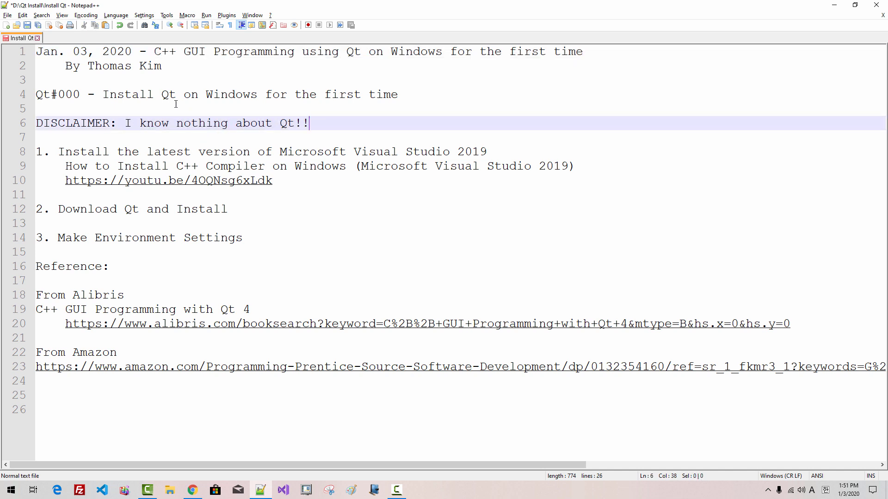
{"action": "double_click", "coordinate": [231, 95]}
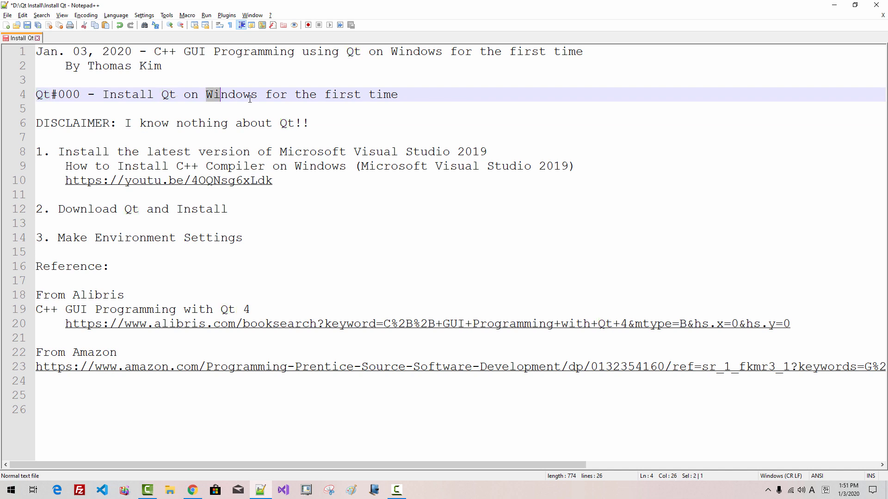
{"action": "left_click_drag", "start_coordinate": [220, 94], "coordinate": [397, 94]}
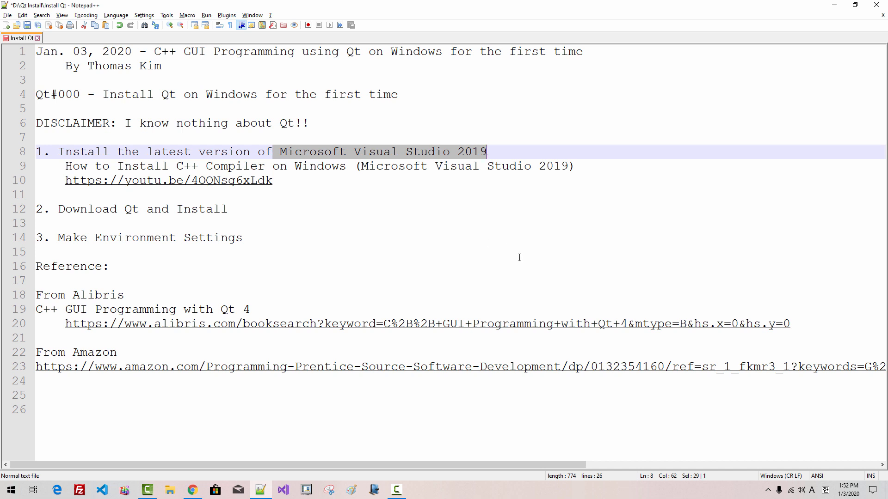
{"action": "left_click", "coordinate": [82, 52]}
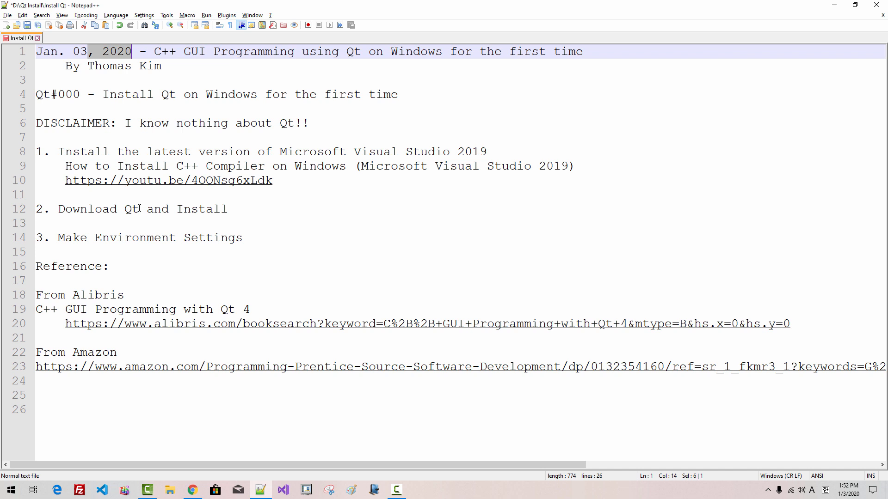
{"action": "double_click", "coordinate": [130, 209]}
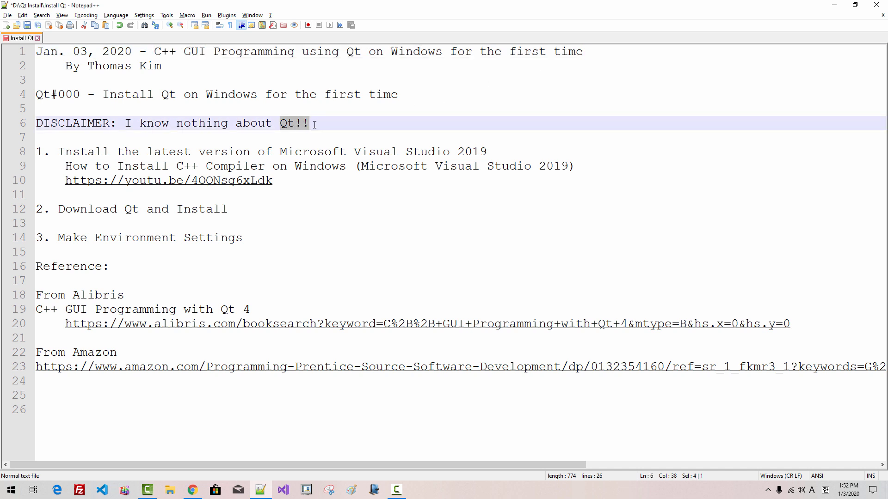
{"action": "left_click", "coordinate": [294, 123]}
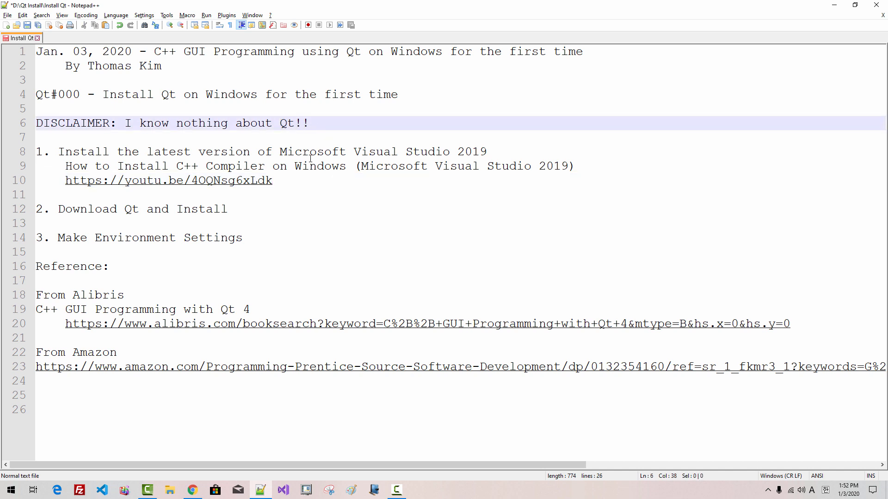
{"action": "left_click_drag", "start_coordinate": [125, 123], "coordinate": [310, 123]}
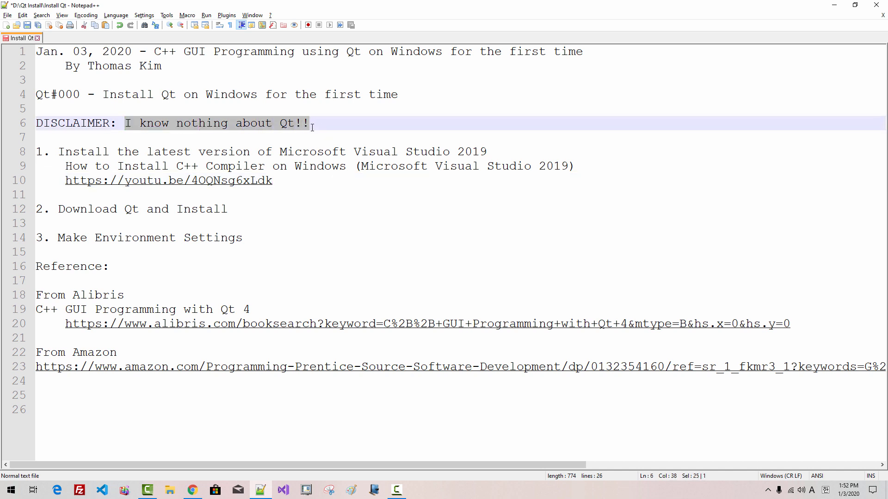
{"action": "left_click", "coordinate": [323, 195]}
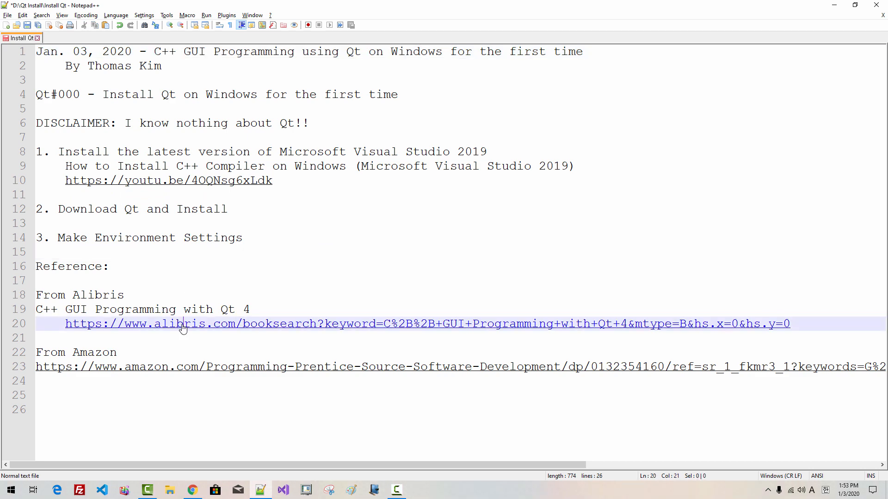
Follow the Alibris and Amazon Qt 4 book links from the notes into Chrome tabs.
{"action": "left_click", "coordinate": [182, 324]}
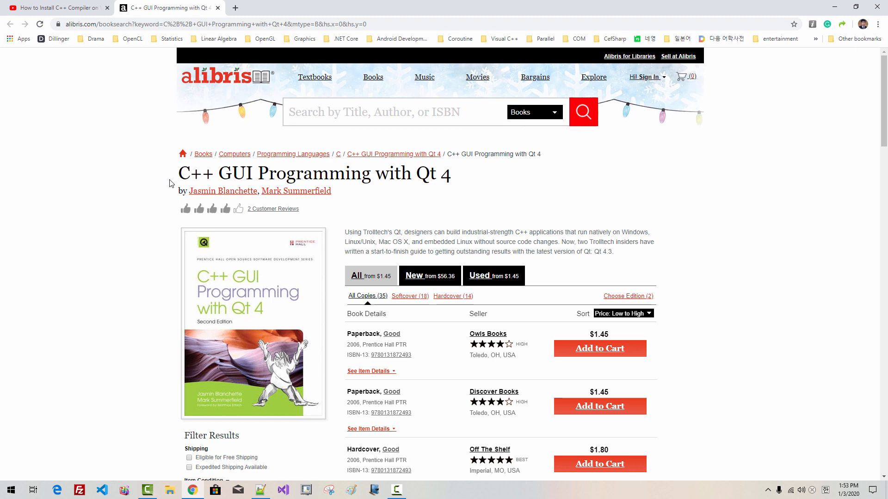
{"action": "triple_click", "coordinate": [314, 173]}
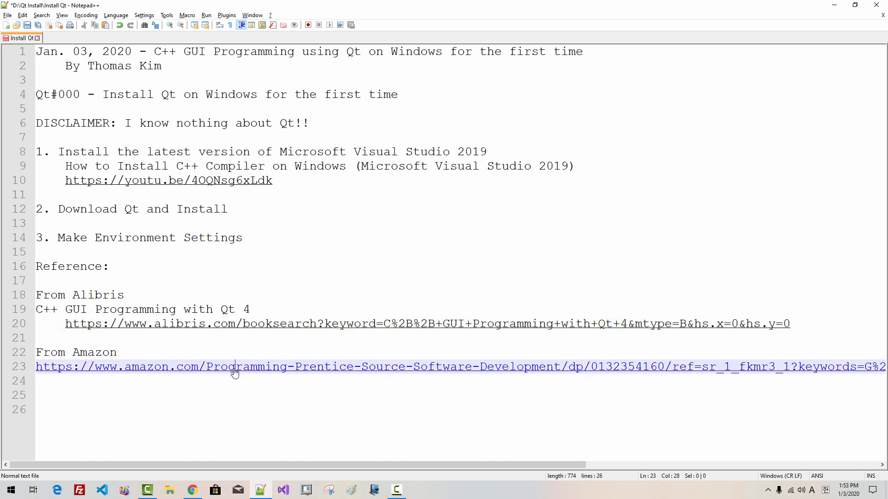
{"action": "left_click", "coordinate": [234, 366]}
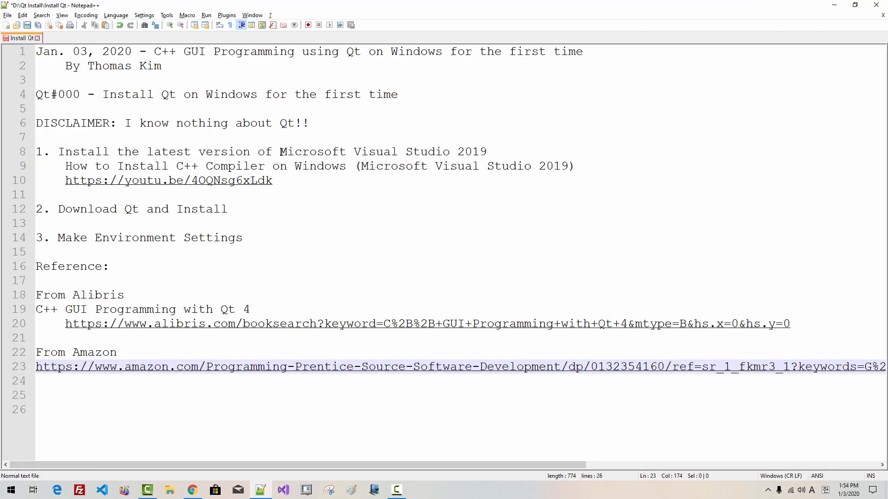
{"action": "left_click_drag", "start_coordinate": [279, 151], "coordinate": [485, 151]}
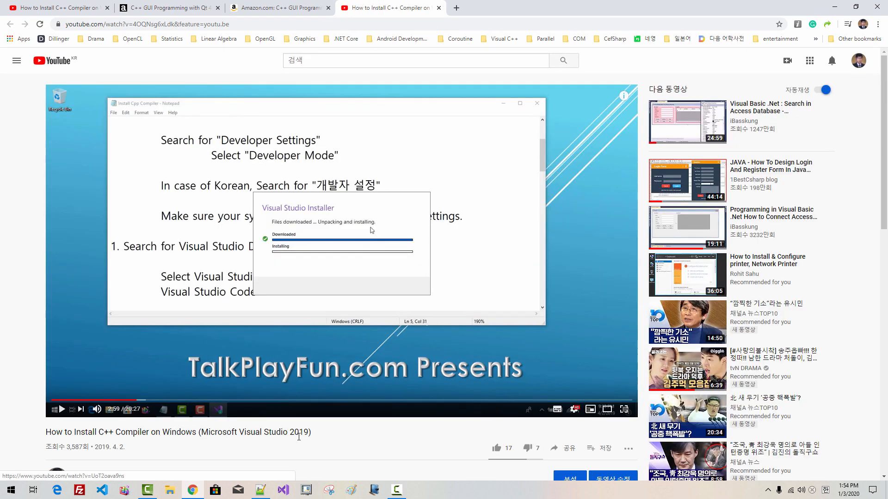
Search 'download qt offline installer', reach Qt's offline installers page and download Qt 5.14.0 for Windows.
{"action": "left_click", "coordinate": [566, 7]}
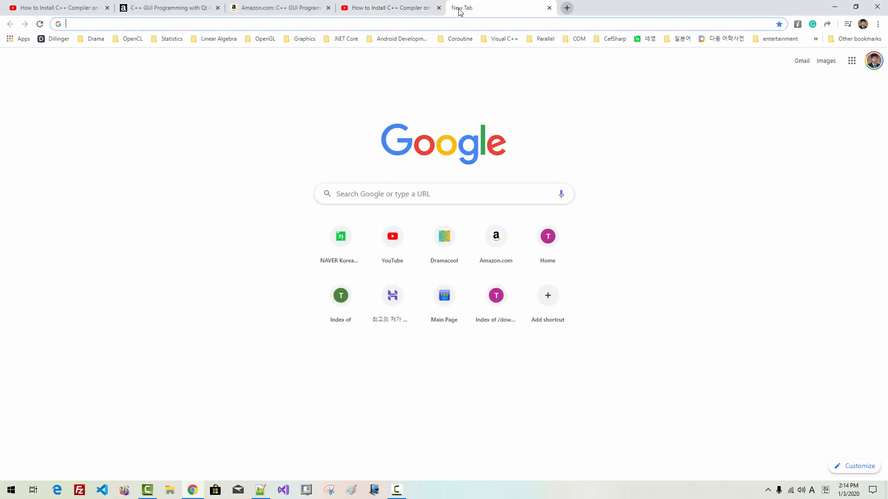
{"action": "type", "text": "download qt offline installer"}
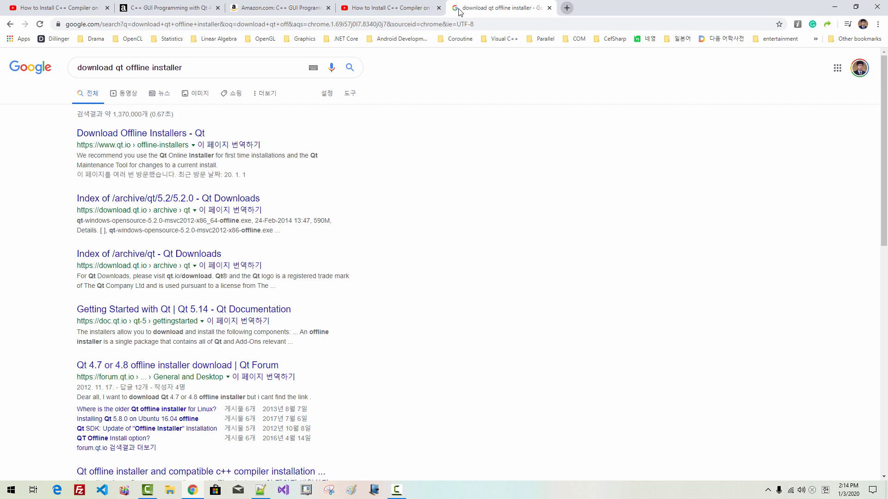
{"action": "left_click", "coordinate": [140, 133]}
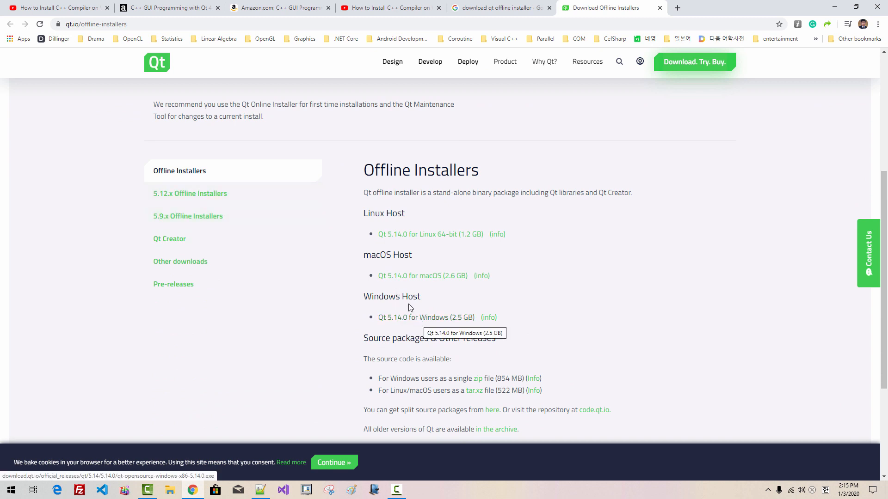
{"action": "left_click", "coordinate": [426, 317]}
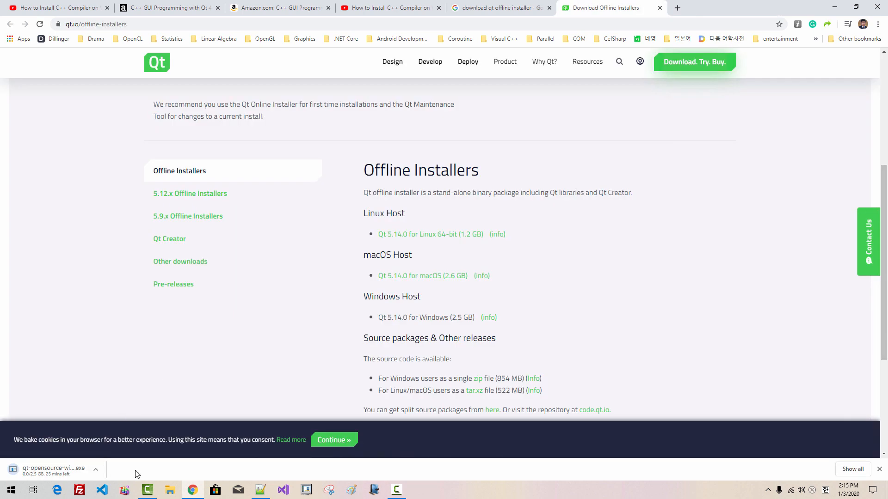
{"action": "mouse_move", "coordinate": [660, 347]}
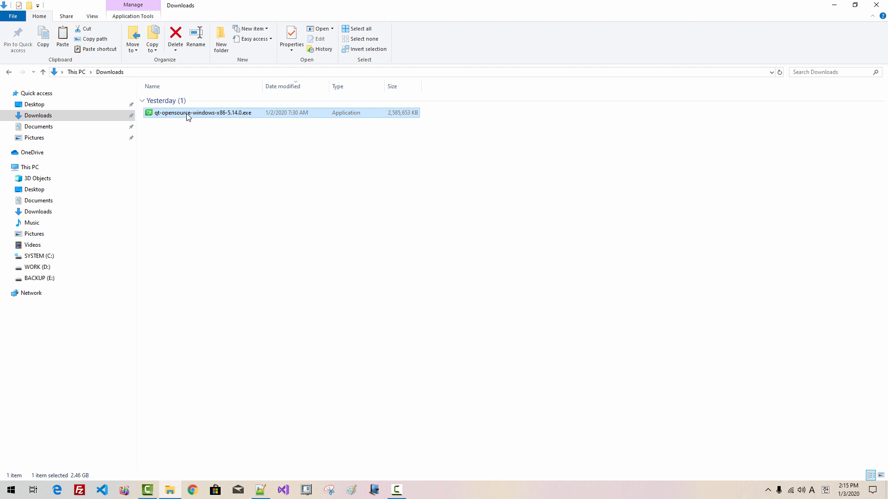
Run the Qt 5.14.0 installer, accept service terms, skip the Qt account and keep the default install folder.
{"action": "double_click", "coordinate": [200, 112]}
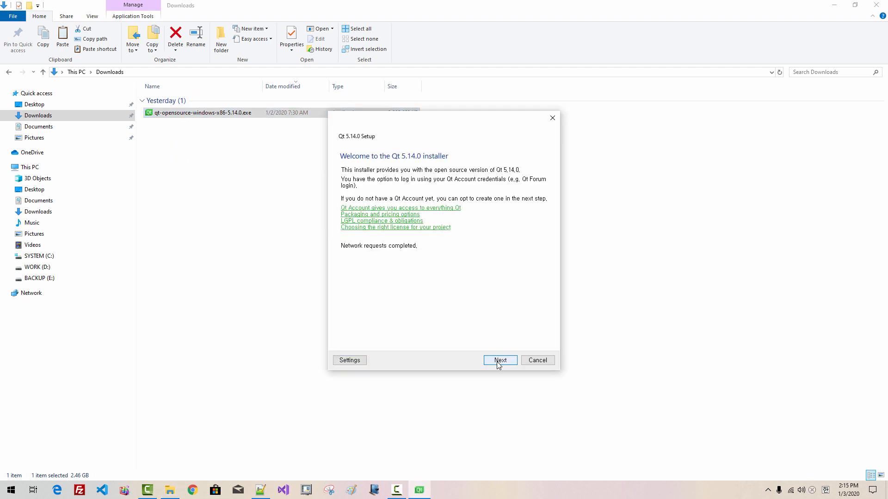
{"action": "left_click", "coordinate": [500, 360]}
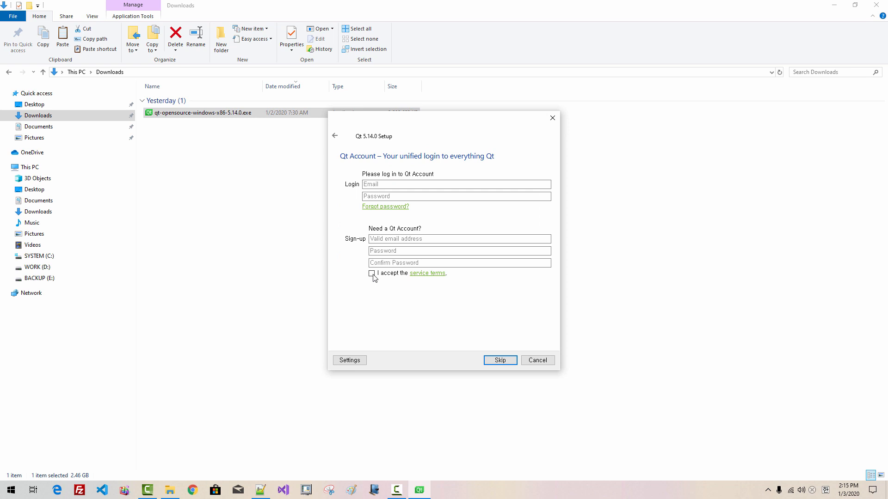
{"action": "left_click", "coordinate": [372, 274]}
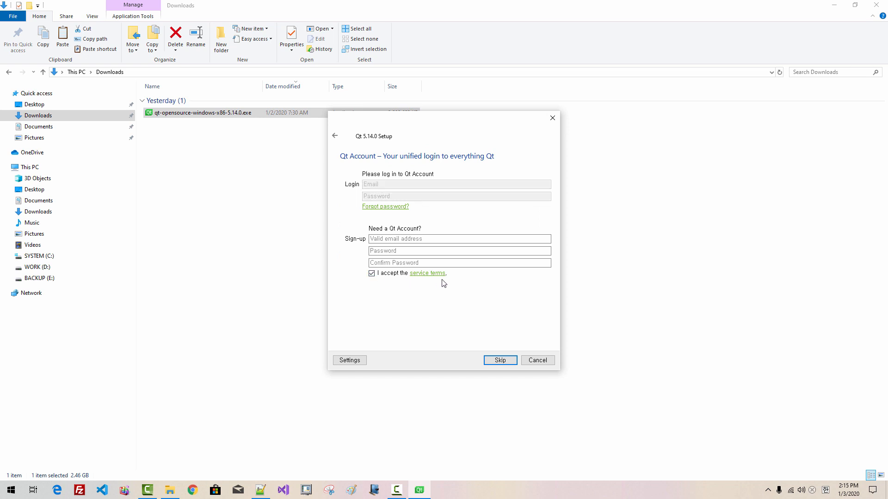
{"action": "left_click", "coordinate": [500, 360]}
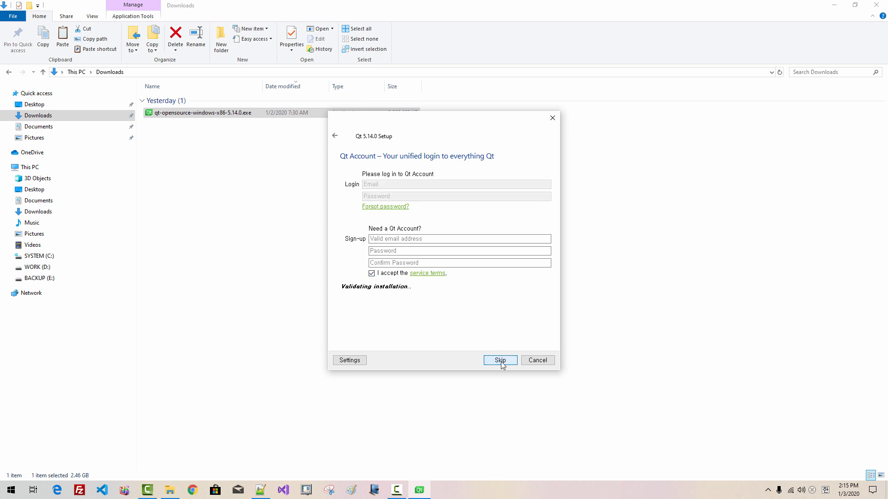
{"action": "left_click", "coordinate": [499, 361]}
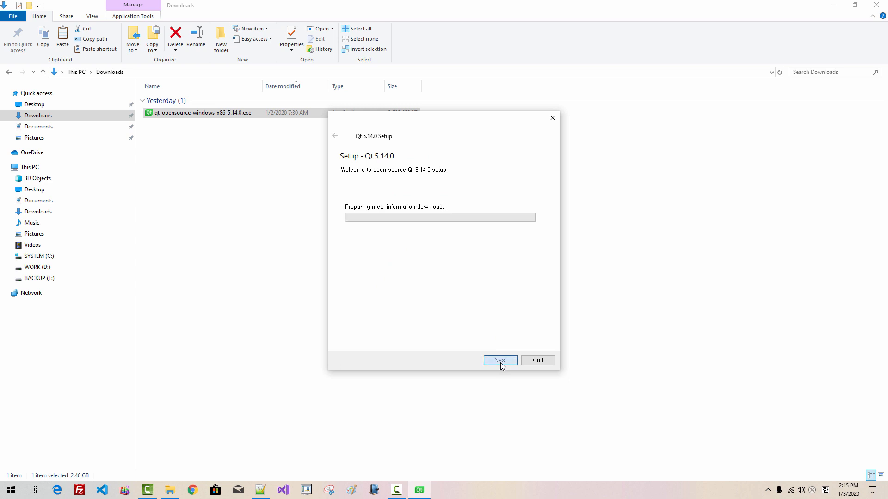
{"action": "left_click", "coordinate": [499, 360]}
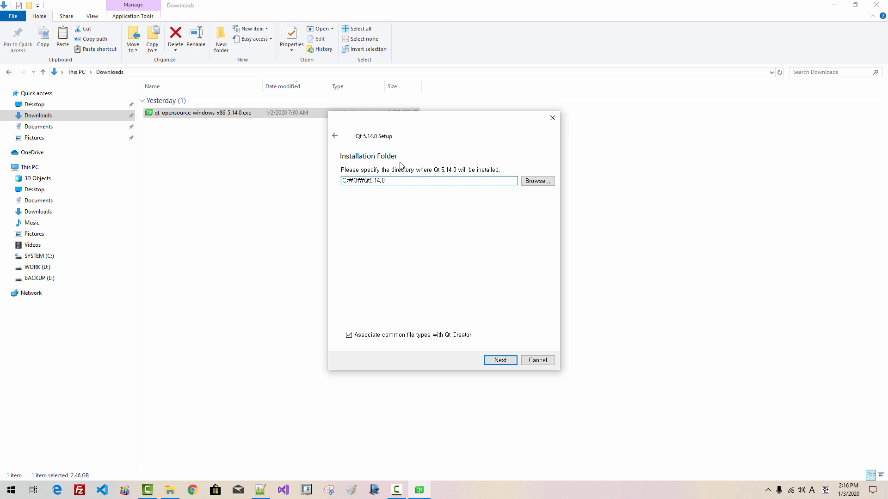
{"action": "left_click", "coordinate": [499, 360]}
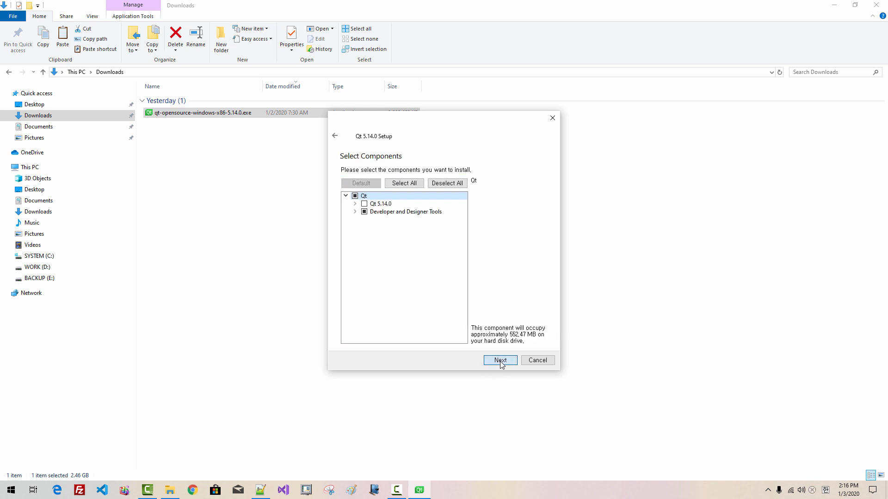
Select all Qt 5.14.0 components, then drop MSVC 2015 64-bit, UWP and Android, keeping MinGW 64-bit, and continue.
{"action": "left_click", "coordinate": [355, 204]}
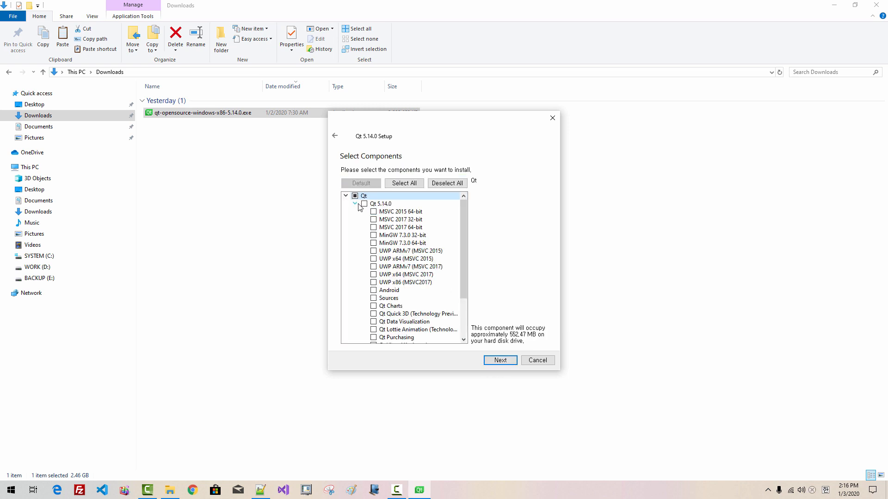
{"action": "left_click", "coordinate": [364, 204]}
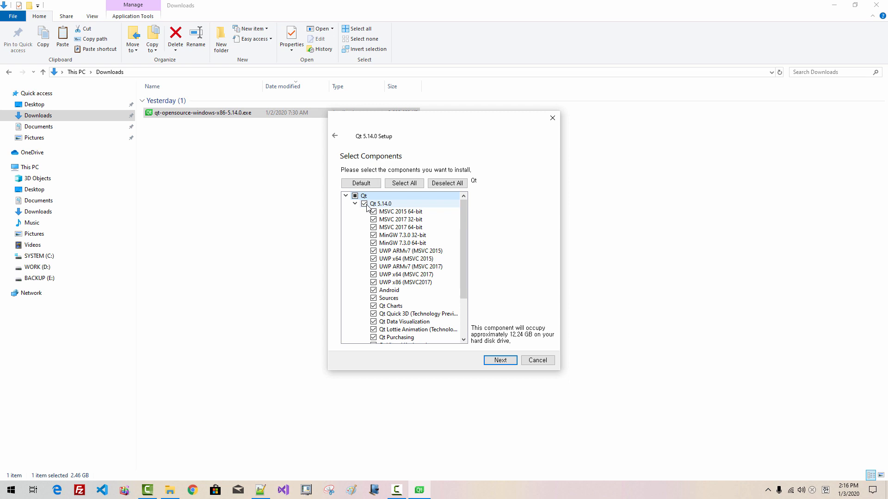
{"action": "left_click", "coordinate": [373, 211]}
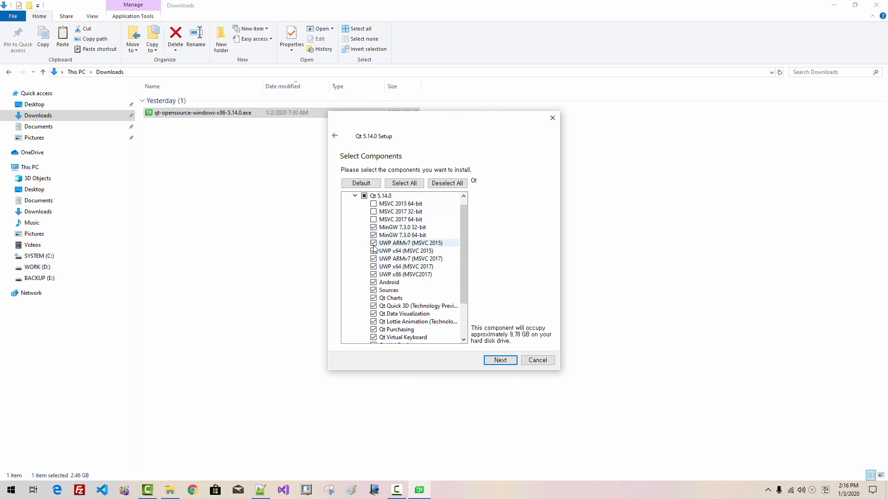
{"action": "left_click", "coordinate": [372, 251]}
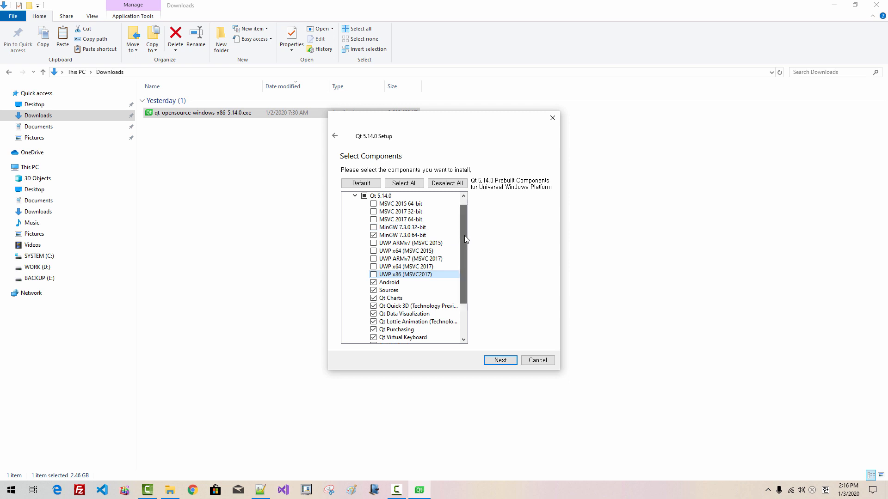
{"action": "scroll", "scroll_direction": "down", "scroll_amount": 3}
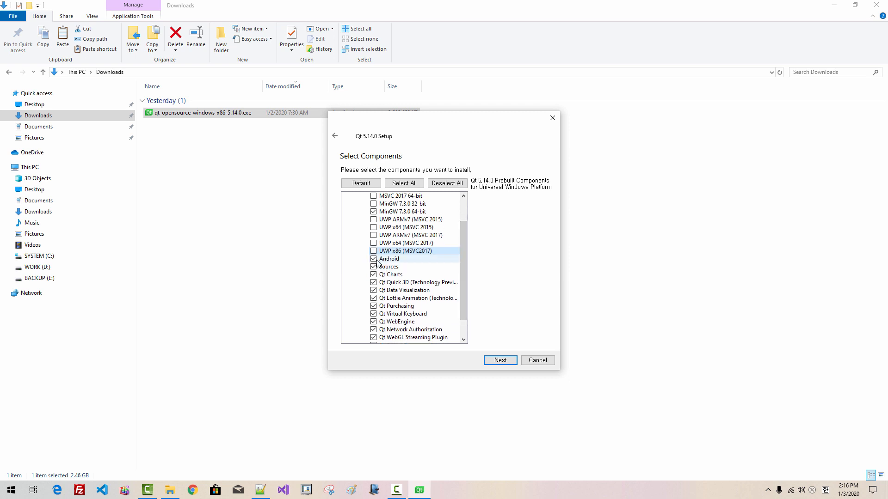
{"action": "left_click", "coordinate": [372, 259]}
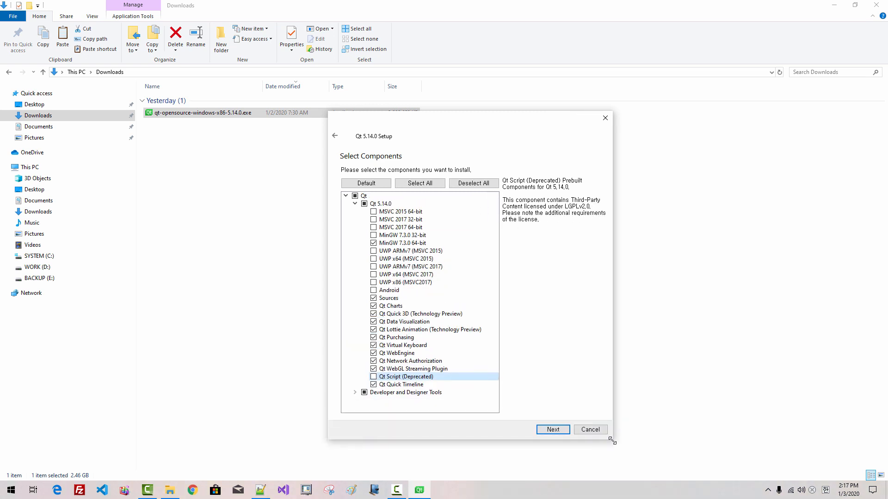
{"action": "mouse_move", "coordinate": [399, 211]}
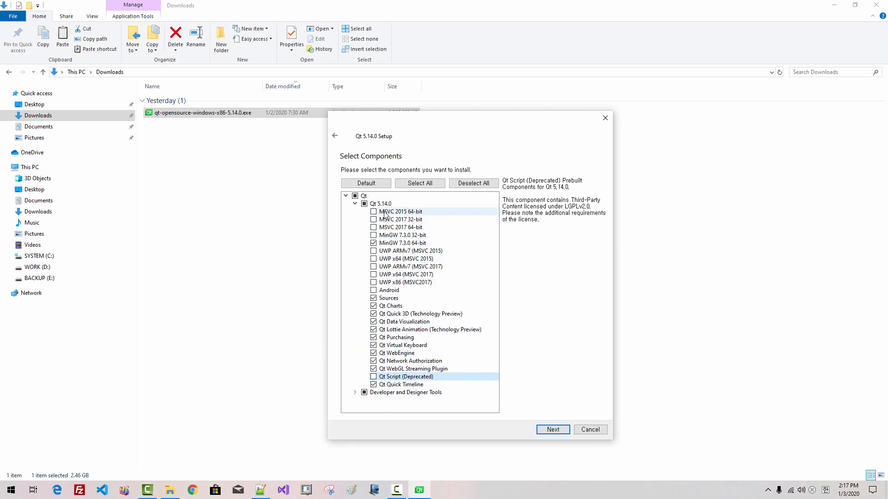
{"action": "mouse_move", "coordinate": [402, 249]}
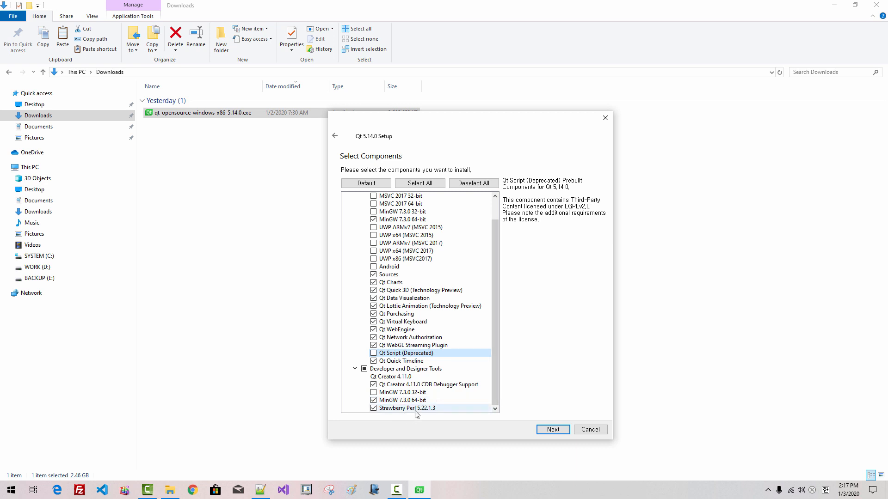
{"action": "mouse_move", "coordinate": [439, 425]}
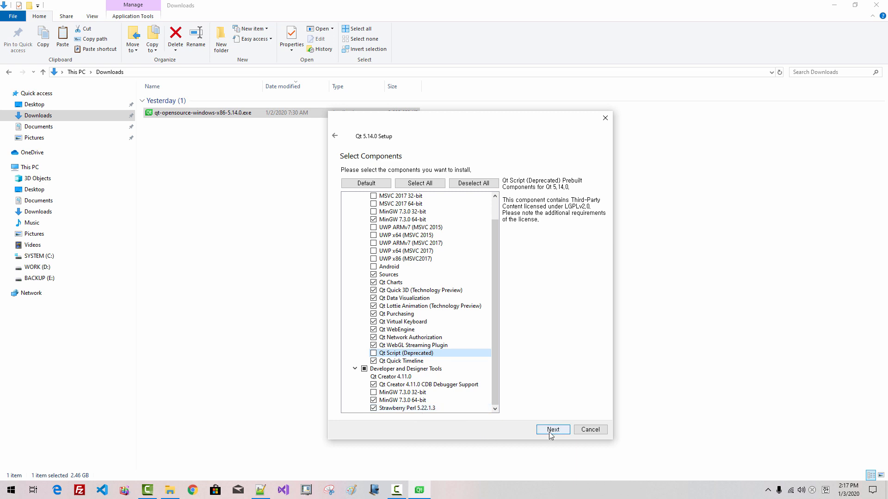
{"action": "left_click", "coordinate": [552, 429]}
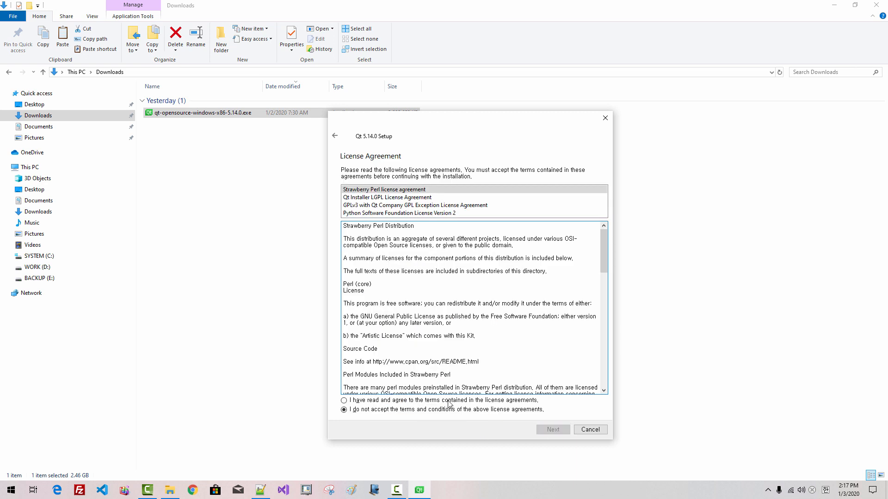
Agree to the licenses, keep the Qt 5.14.0 shortcut folder, install, and finish with Qt Creator launched.
{"action": "left_click", "coordinate": [344, 400]}
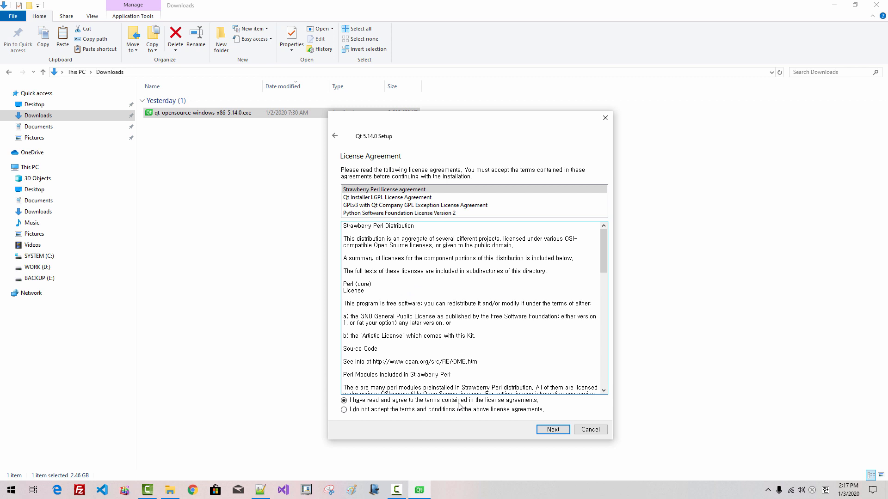
{"action": "mouse_move", "coordinate": [559, 409]}
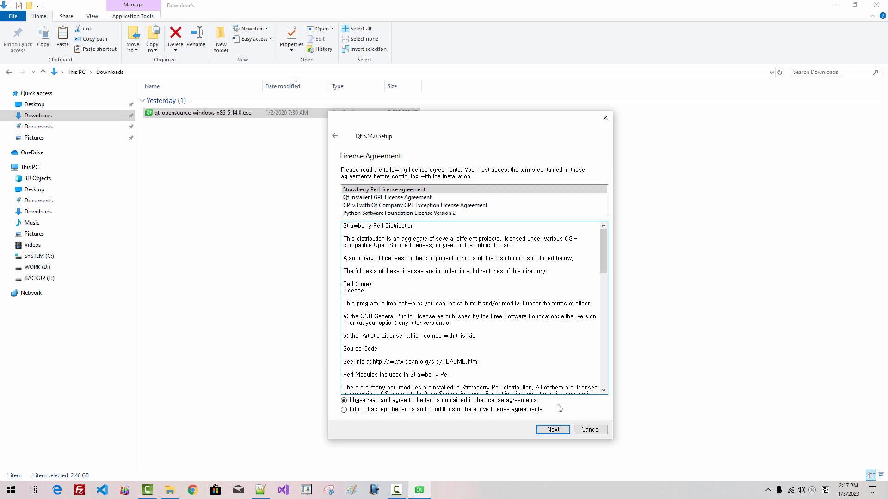
{"action": "left_click", "coordinate": [552, 429]}
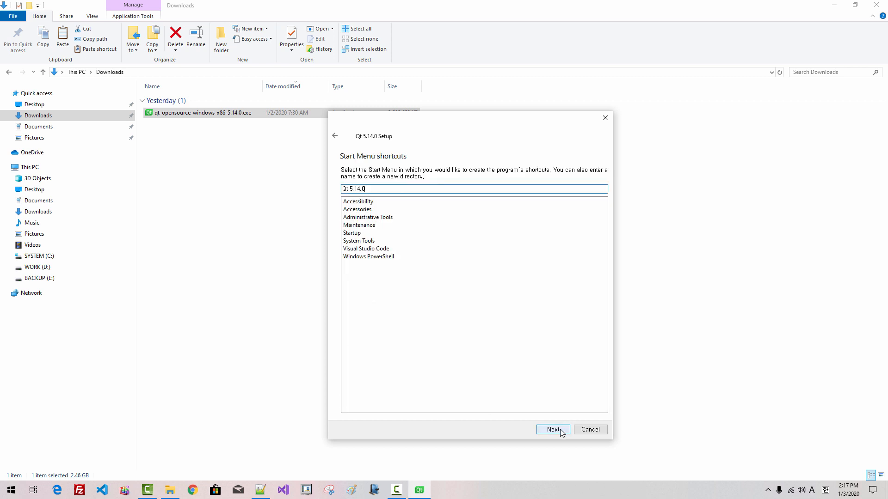
{"action": "left_click", "coordinate": [552, 429]}
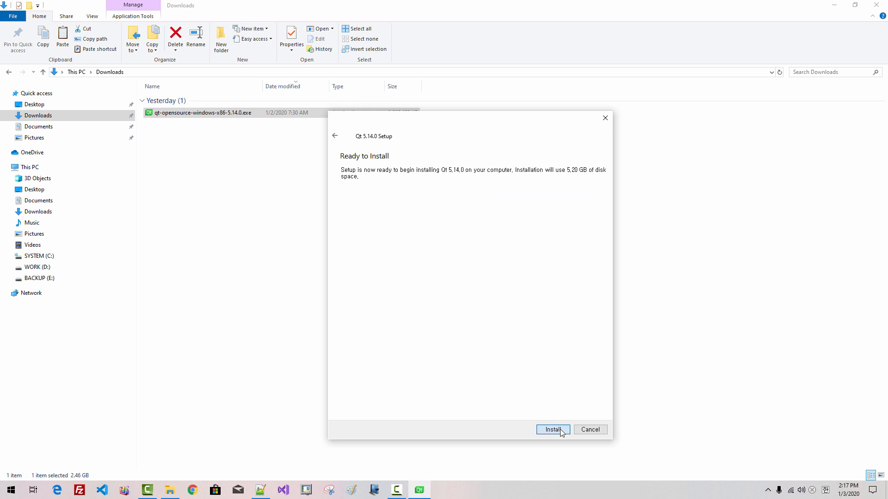
{"action": "left_click", "coordinate": [552, 429]}
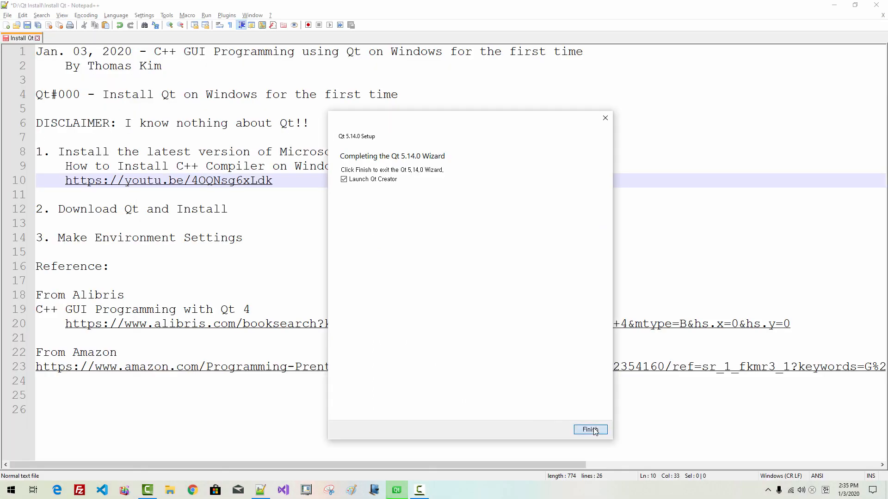
{"action": "left_click", "coordinate": [590, 430]}
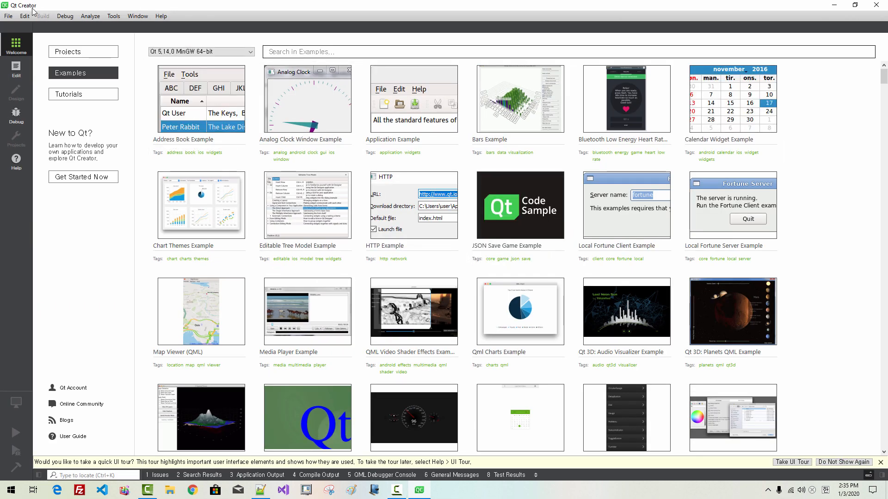
{"action": "mouse_move", "coordinate": [30, 11]}
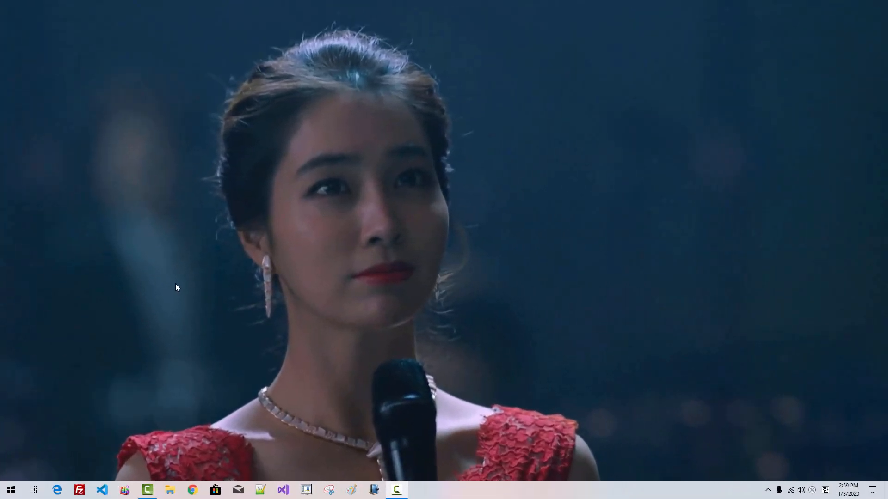
{"action": "mouse_move", "coordinate": [16, 473]}
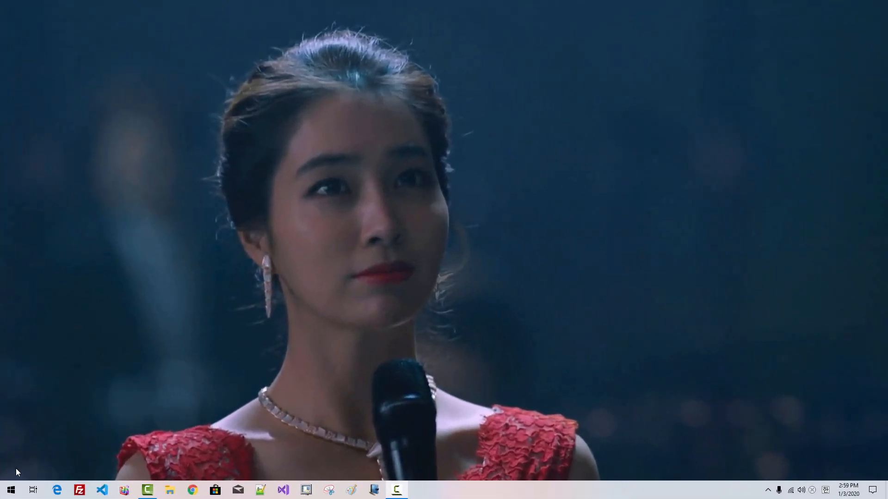
From Start, show the file location of the Qt 5.14.0 (MinGW 7.3.0 64-bit) shortcut in File Explorer.
{"action": "left_click", "coordinate": [10, 490]}
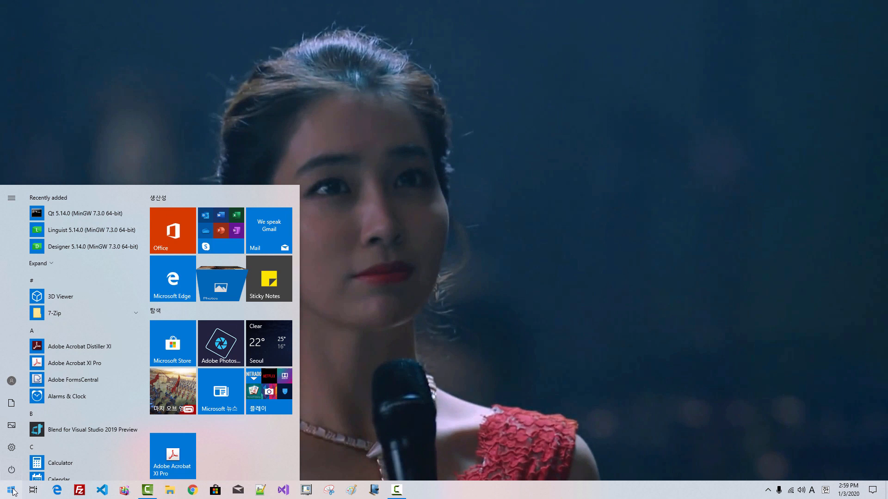
{"action": "right_click", "coordinate": [85, 214]}
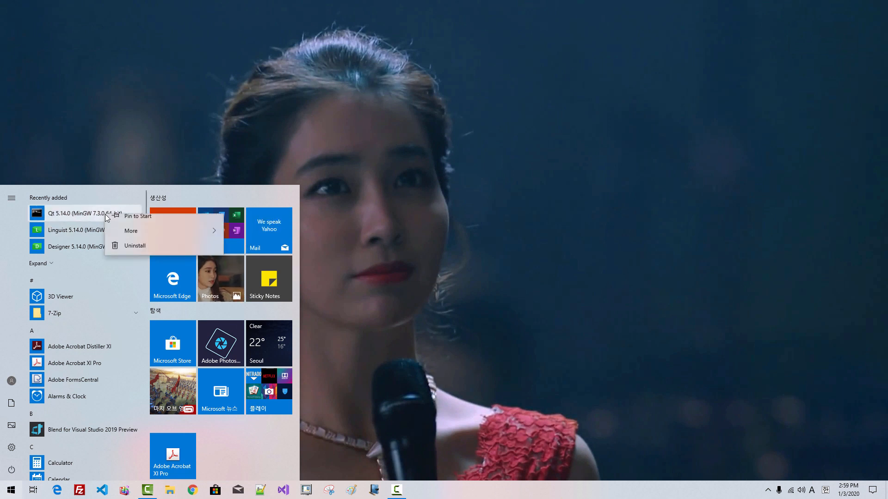
{"action": "mouse_move", "coordinate": [131, 238]}
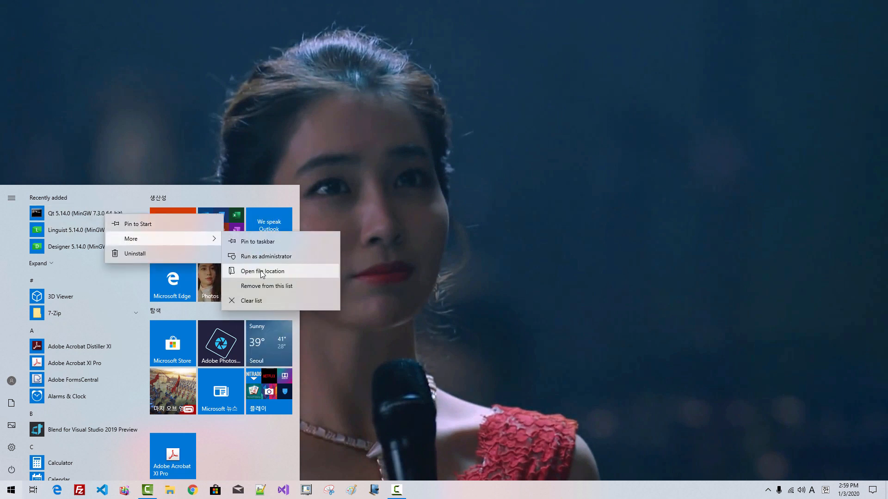
{"action": "left_click", "coordinate": [261, 271]}
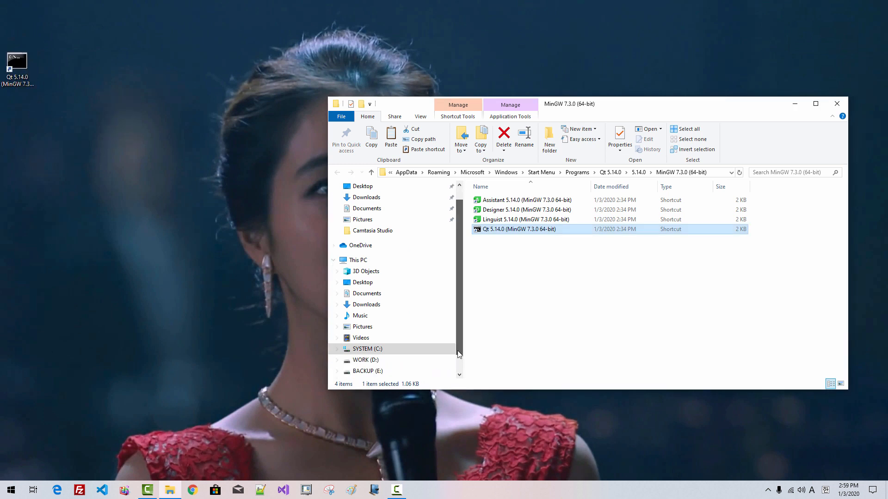
Browse C:\Qt\5.14.0\mingw73_64\bin and reveal its full folder path.
{"action": "left_click", "coordinate": [365, 338]}
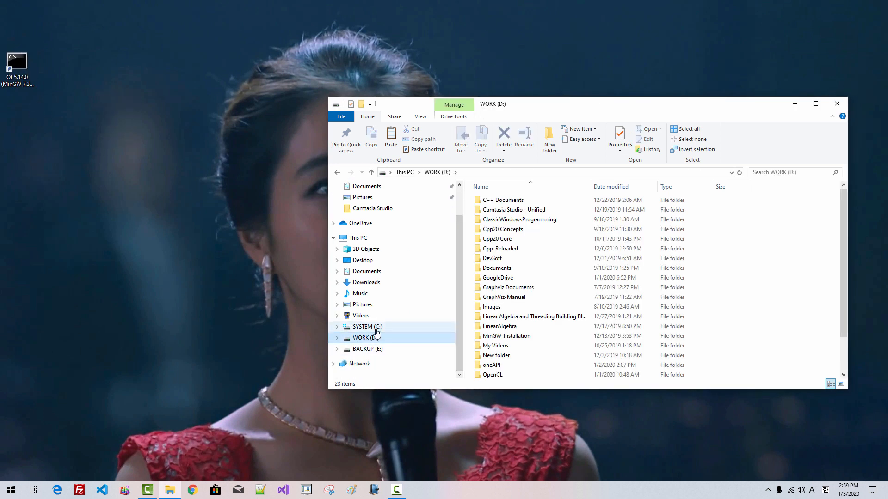
{"action": "left_click", "coordinate": [368, 327]}
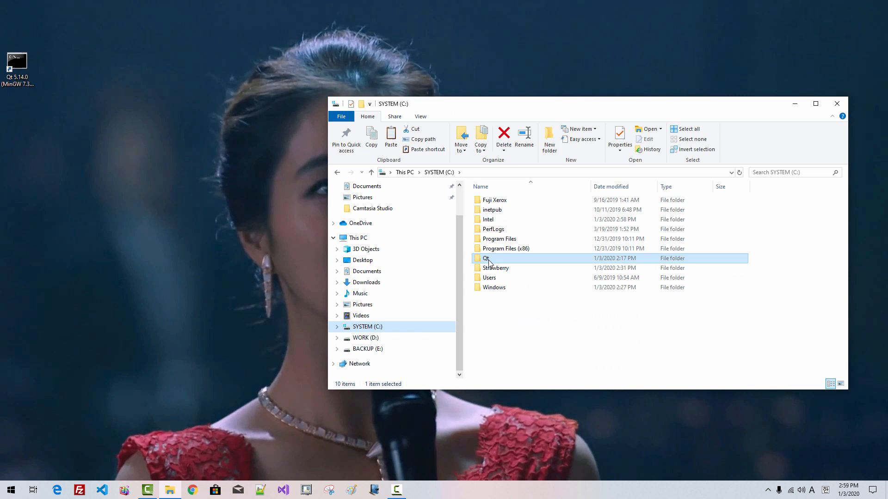
{"action": "double_click", "coordinate": [487, 258]}
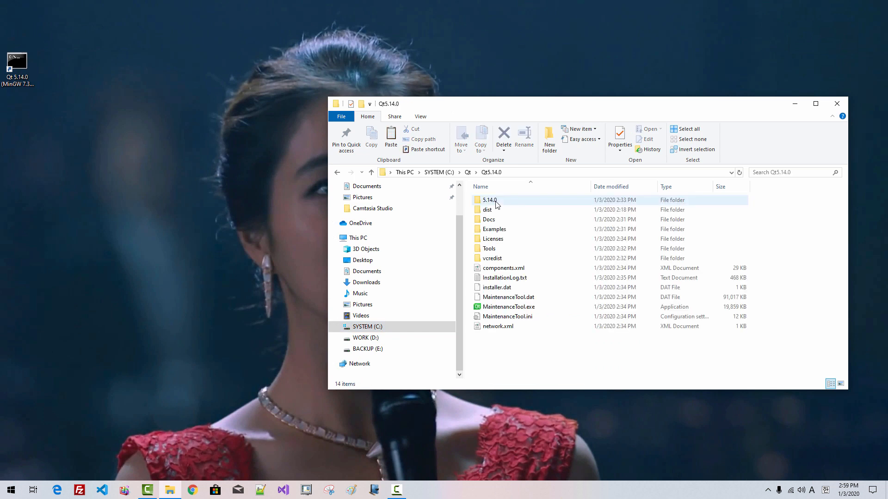
{"action": "double_click", "coordinate": [489, 200]}
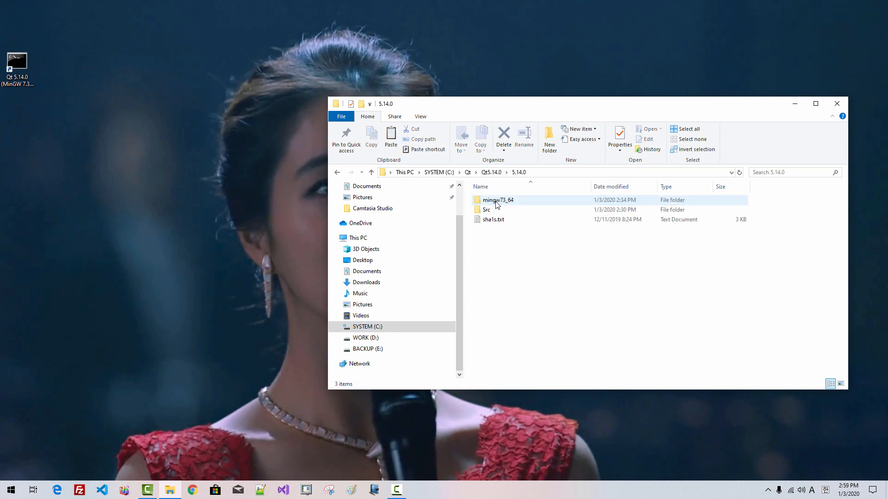
{"action": "left_click", "coordinate": [499, 200]}
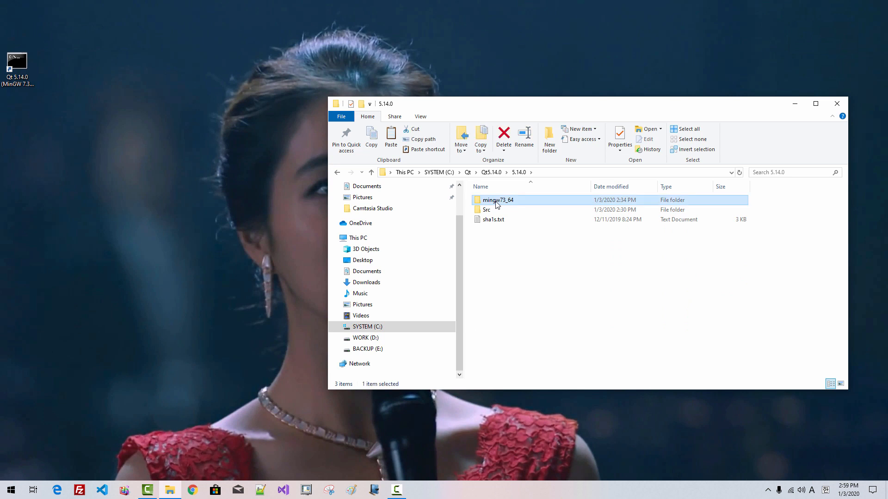
{"action": "double_click", "coordinate": [498, 200]}
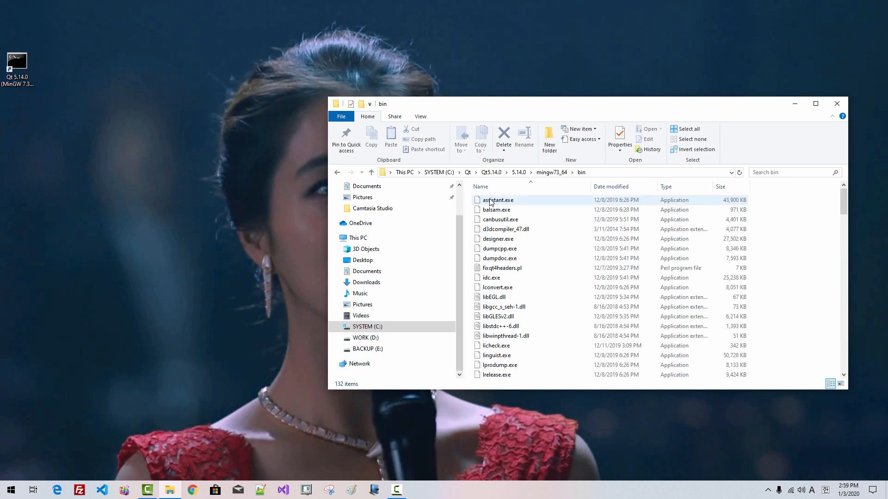
{"action": "left_click", "coordinate": [555, 172]}
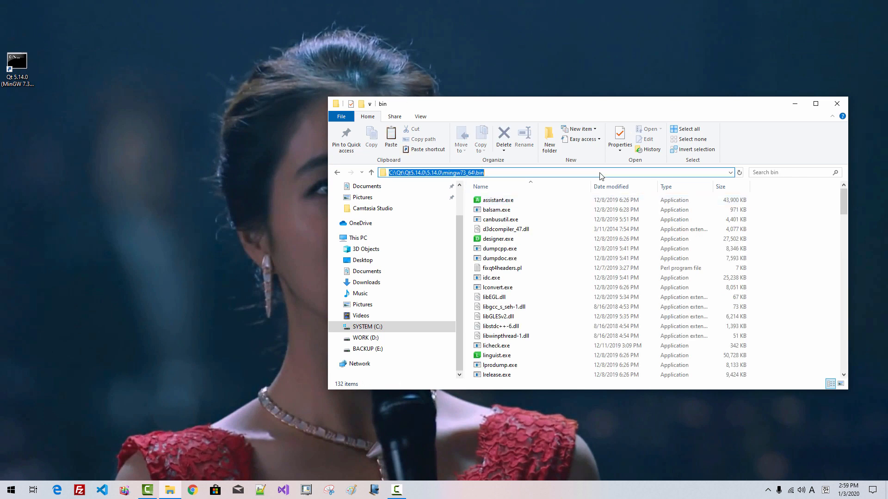
{"action": "left_click_drag", "start_coordinate": [601, 104], "coordinate": [506, 29]}
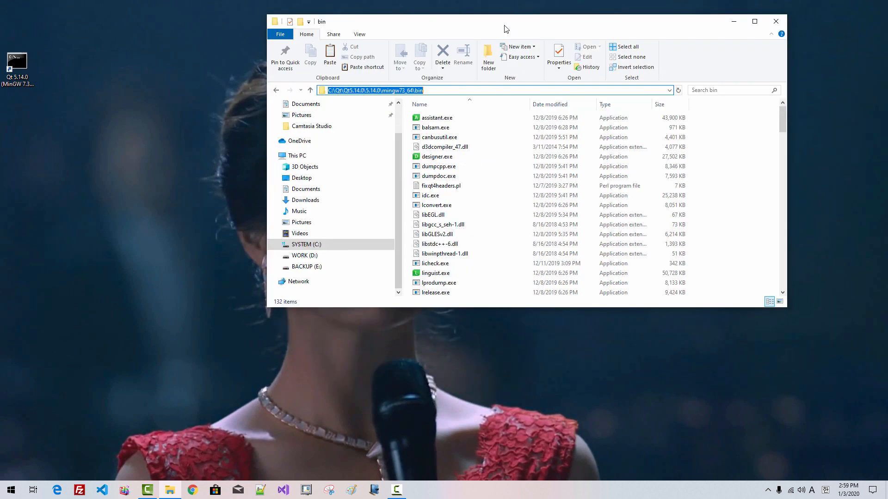
{"action": "left_click", "coordinate": [604, 102]}
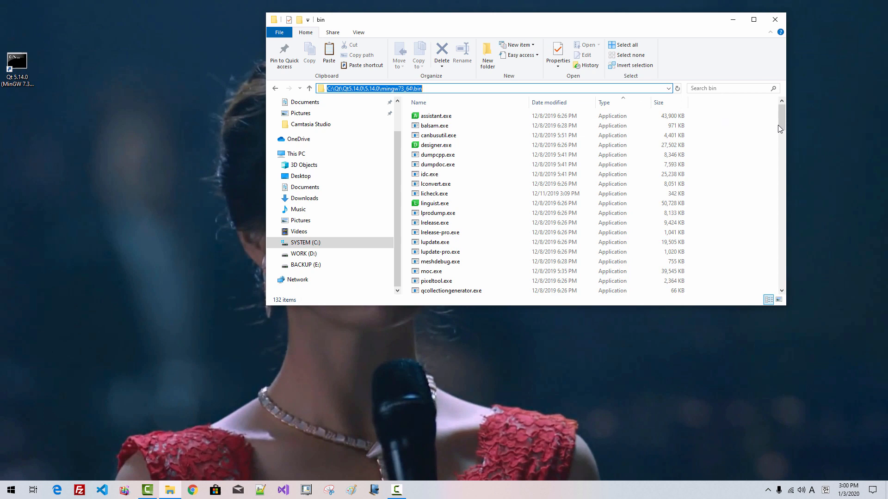
Locate qtenv2.bat at the bottom of the bin folder and bring up its actions for editing.
{"action": "scroll", "scroll_direction": "down", "scroll_amount": 3}
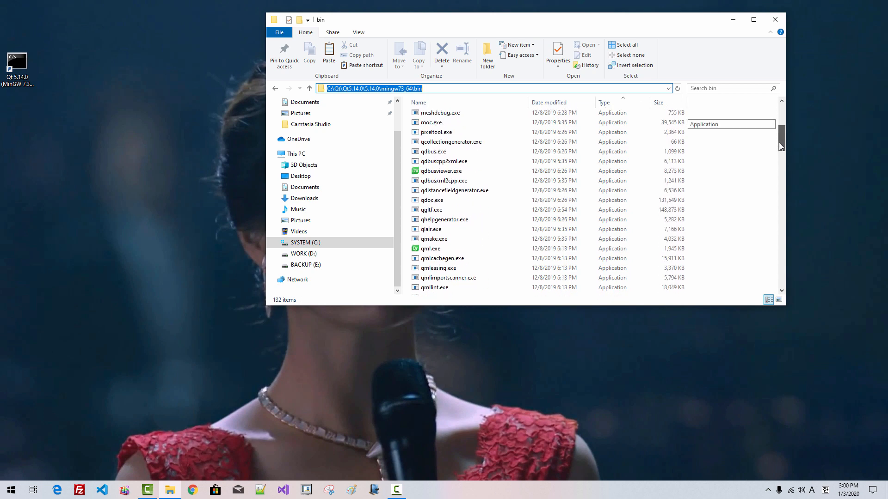
{"action": "scroll", "scroll_direction": "down", "scroll_amount": 3}
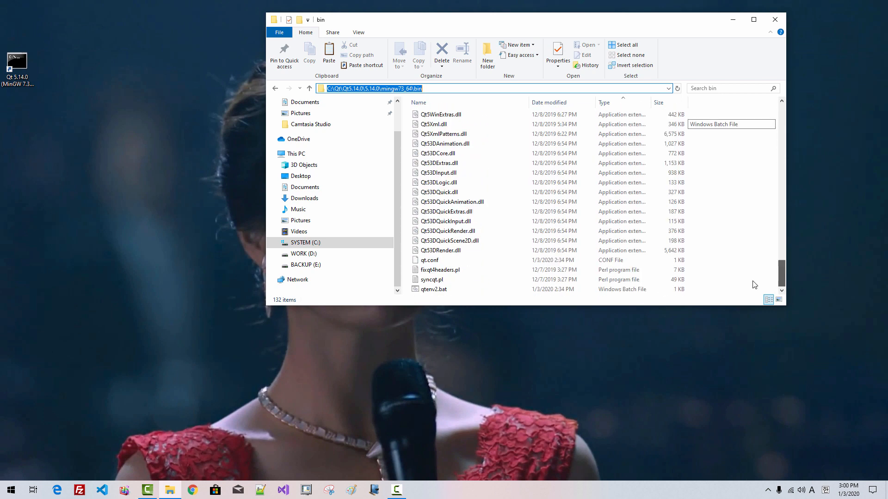
{"action": "left_click", "coordinate": [433, 290]}
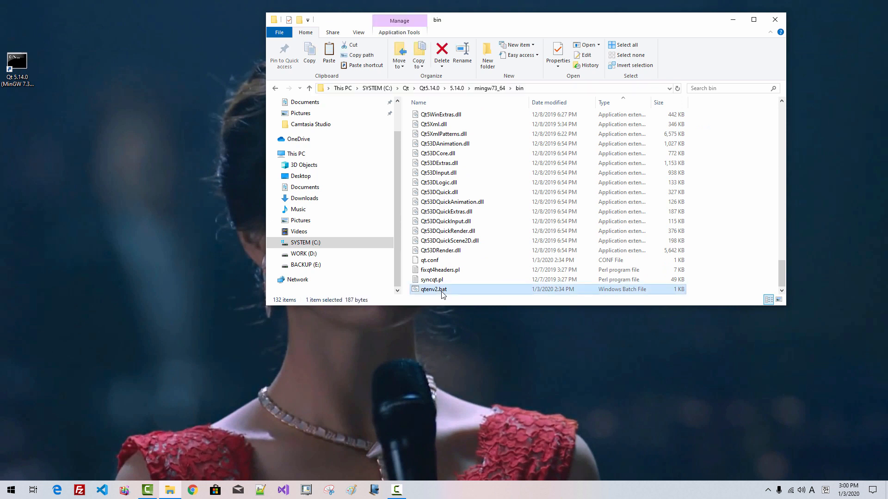
{"action": "mouse_move", "coordinate": [432, 289]}
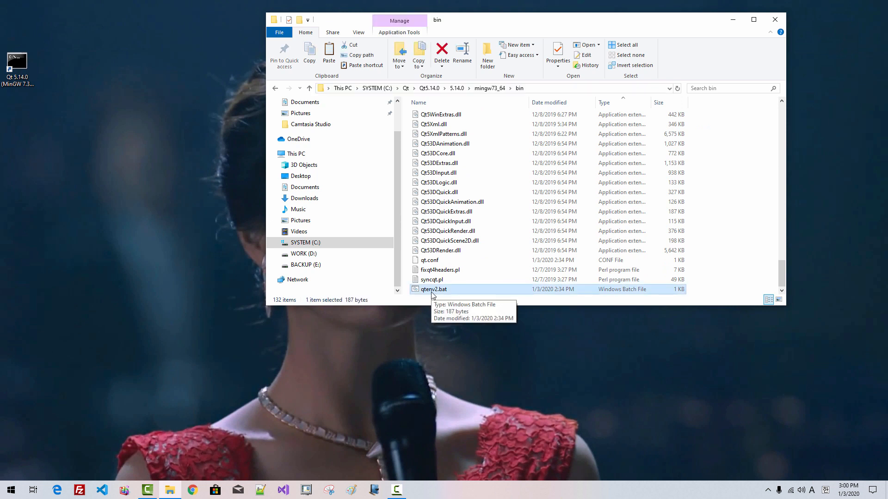
{"action": "right_click", "coordinate": [433, 289]}
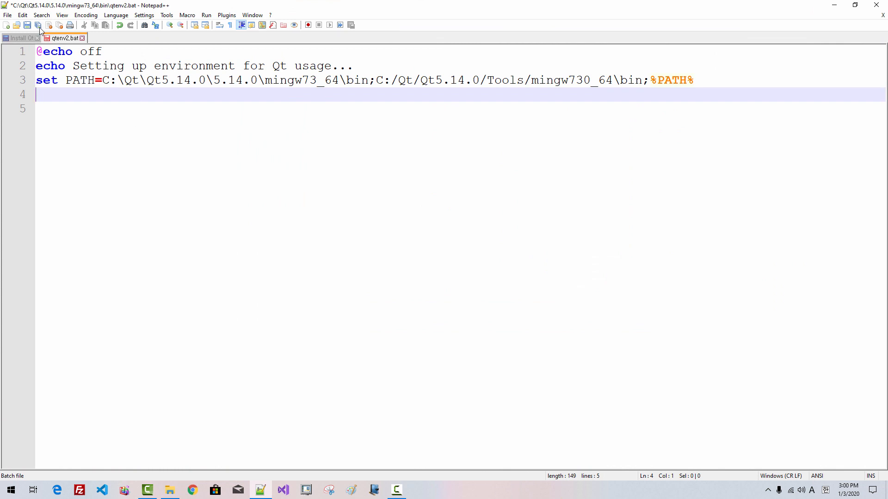
Save qtenv2.bat with PATH covering the Qt bin and Tools/mingw730_64\bin folders.
{"action": "left_click", "coordinate": [27, 25]}
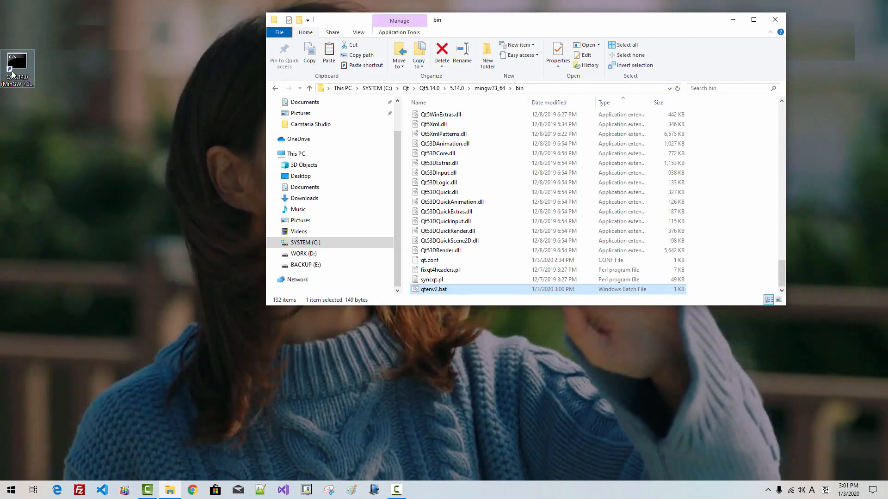
In the Qt command-prompt shortcut's properties, browse icons from shell32.dll.
{"action": "right_click", "coordinate": [16, 59]}
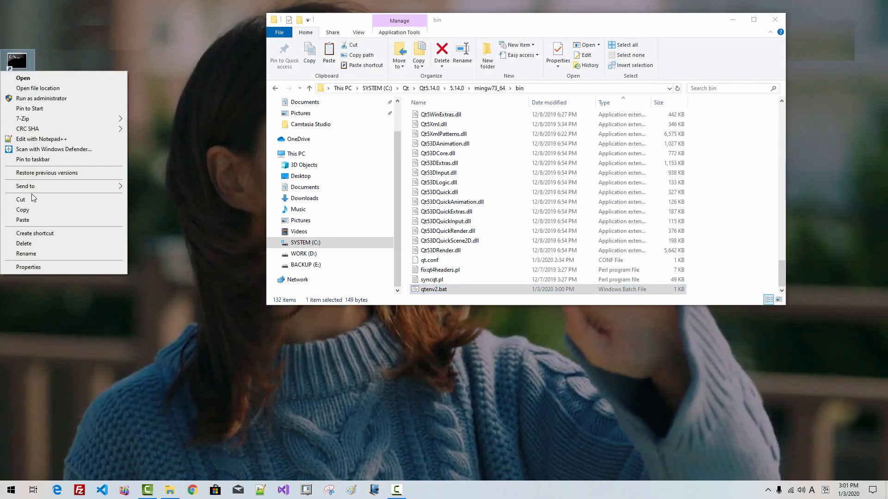
{"action": "left_click", "coordinate": [27, 266]}
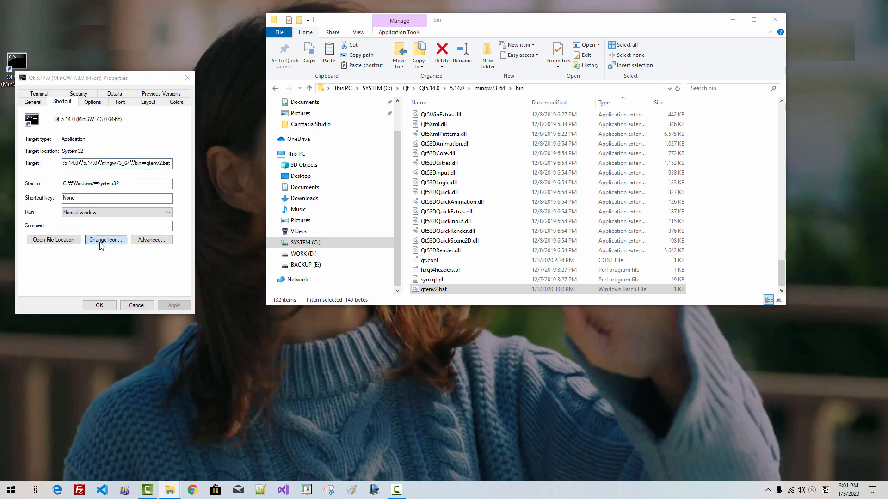
{"action": "left_click", "coordinate": [106, 240]}
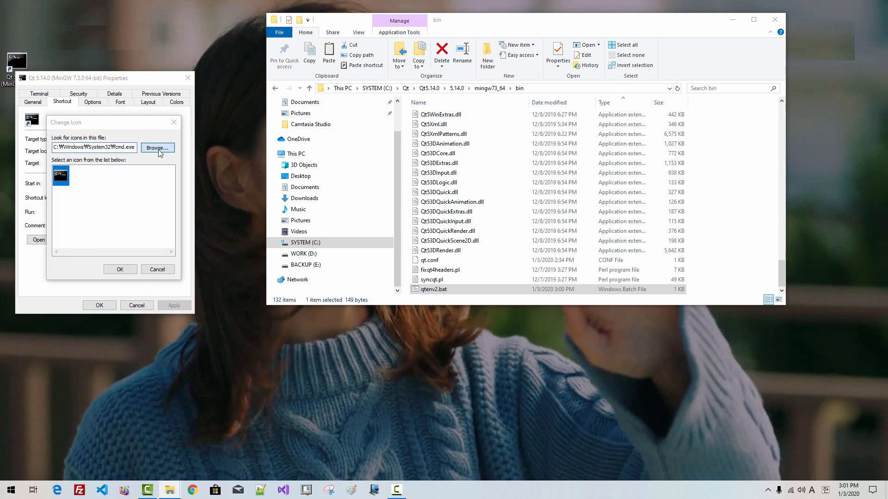
{"action": "left_click", "coordinate": [158, 147]}
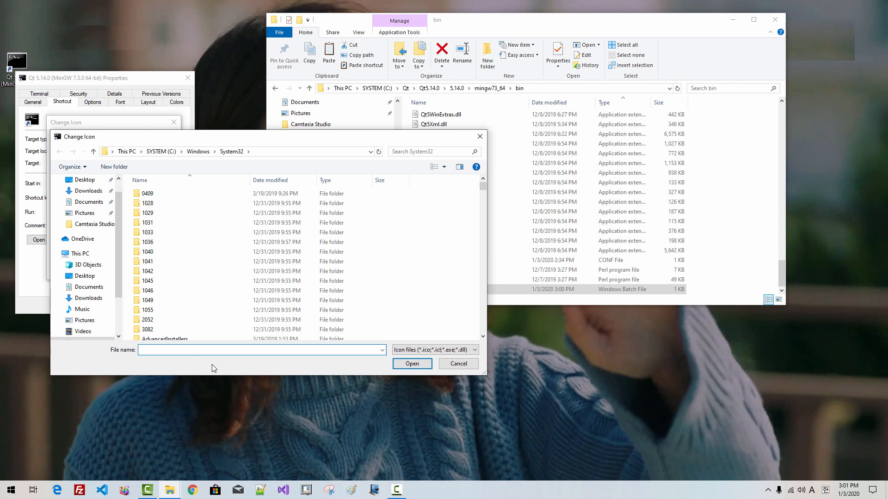
{"action": "type", "text": "sh"}
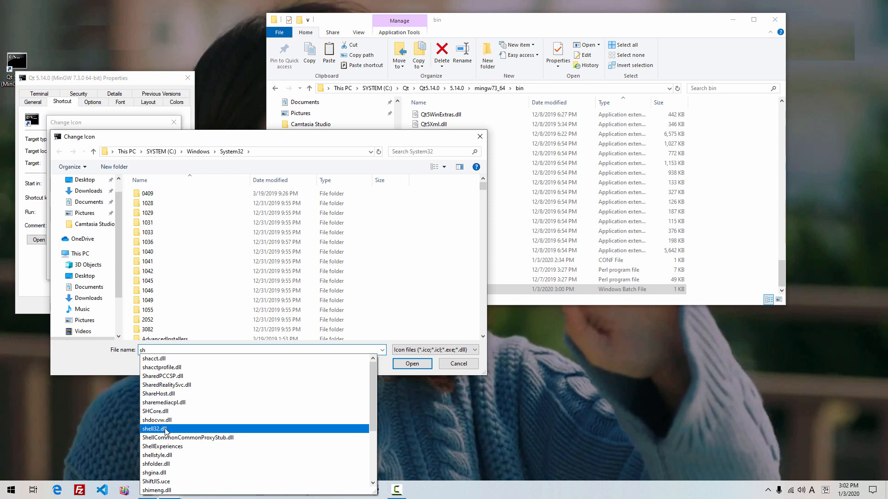
{"action": "left_click", "coordinate": [157, 429]}
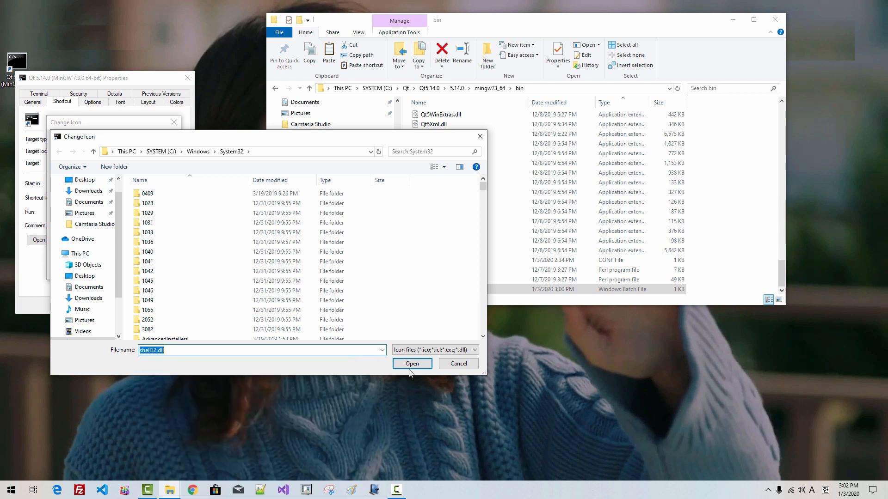
{"action": "left_click", "coordinate": [411, 364]}
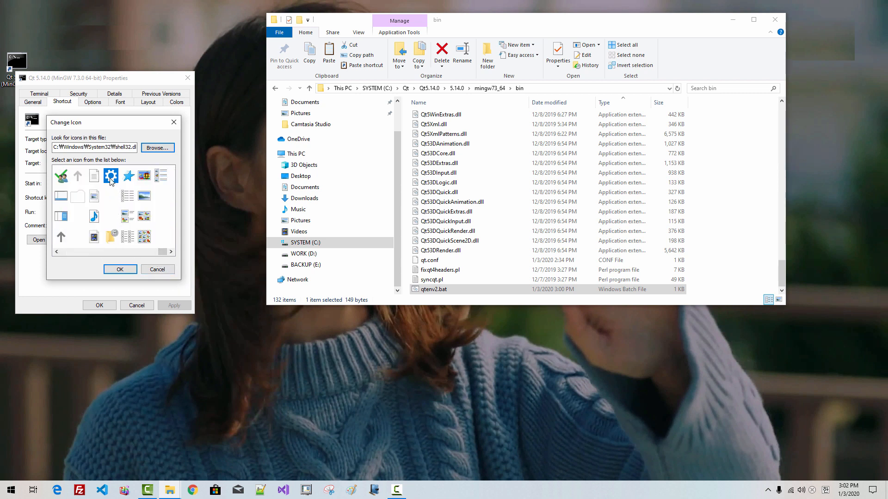
Choose the blue gear icon for the shortcut and apply it.
{"action": "left_click", "coordinate": [110, 176]}
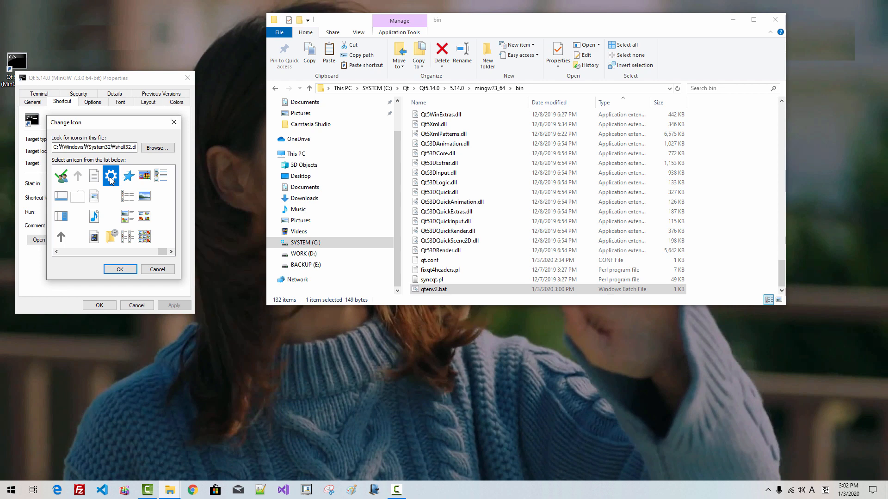
{"action": "left_click", "coordinate": [120, 269]}
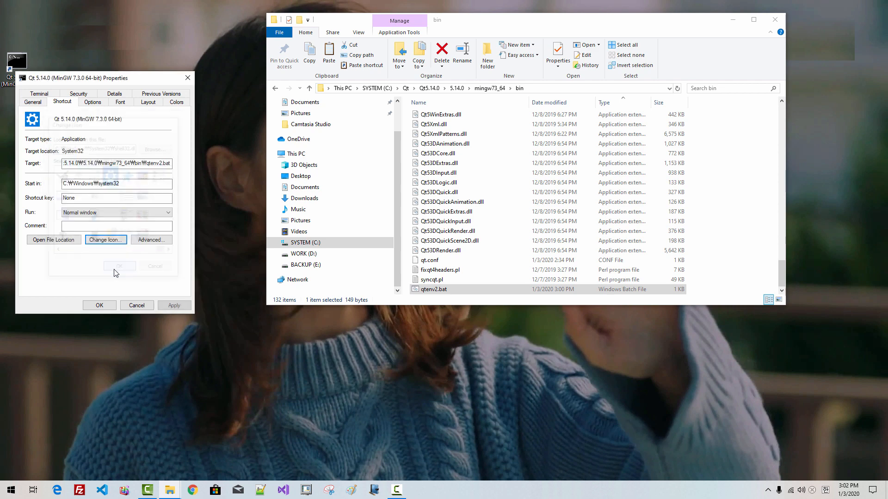
{"action": "left_click", "coordinate": [174, 305]}
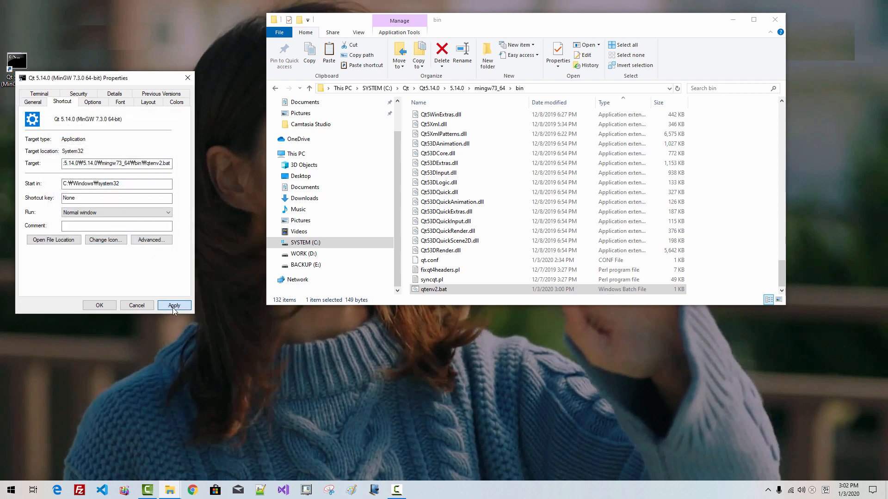
{"action": "left_click", "coordinate": [175, 305]}
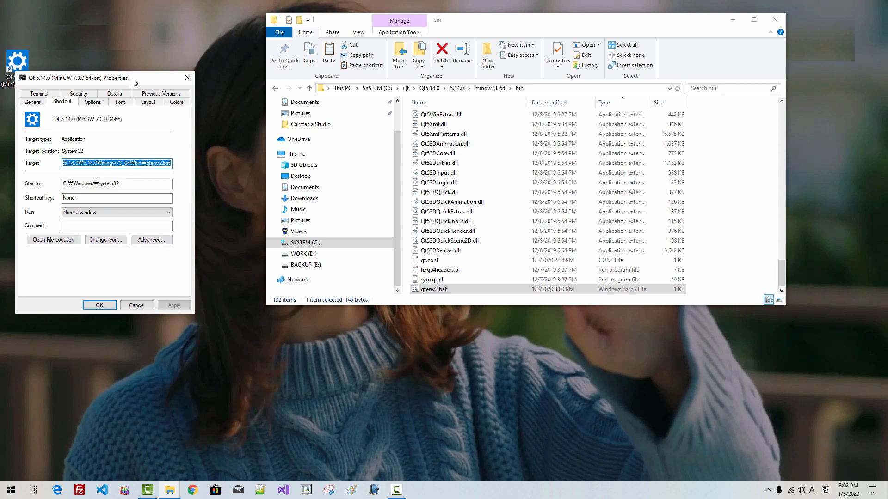
{"action": "left_click_drag", "start_coordinate": [102, 78], "coordinate": [195, 155]}
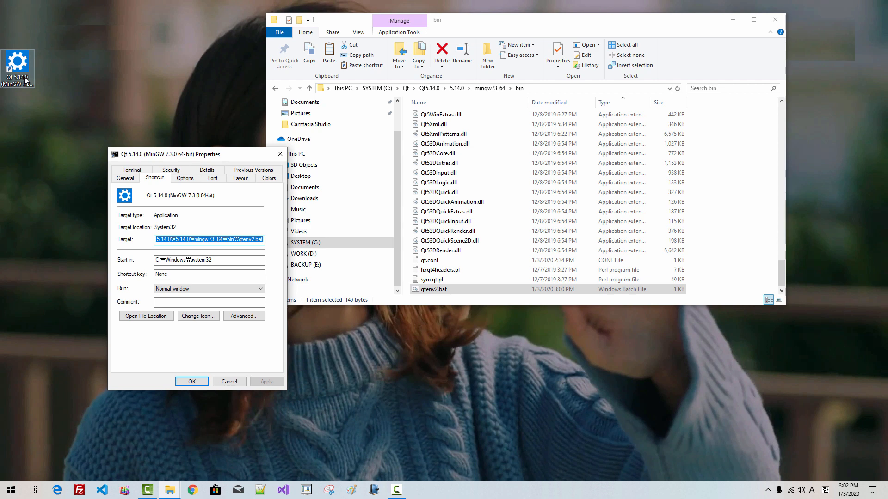
{"action": "mouse_move", "coordinate": [85, 97]}
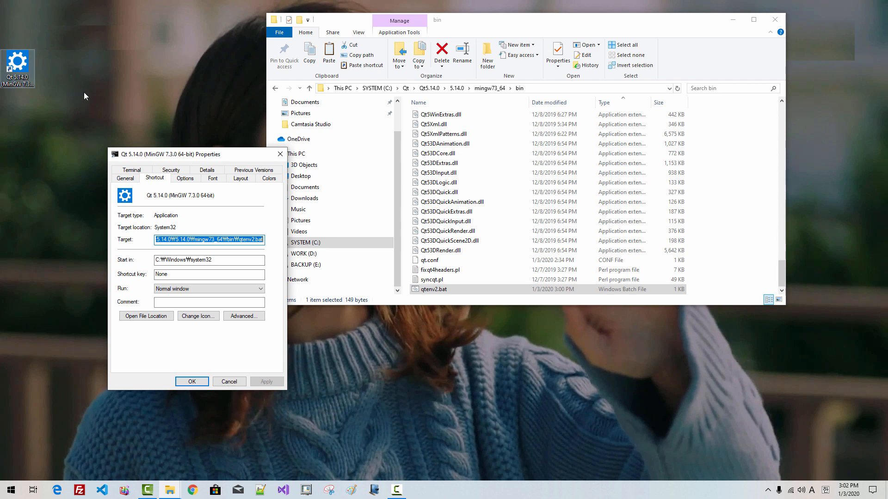
Create a new HelloQt folder under Tutorials and enter it.
{"action": "left_click", "coordinate": [304, 254]}
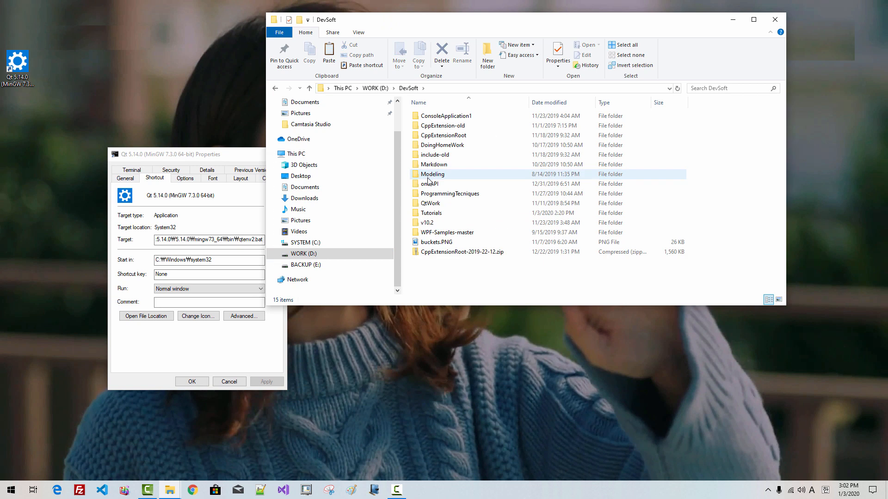
{"action": "double_click", "coordinate": [432, 213]}
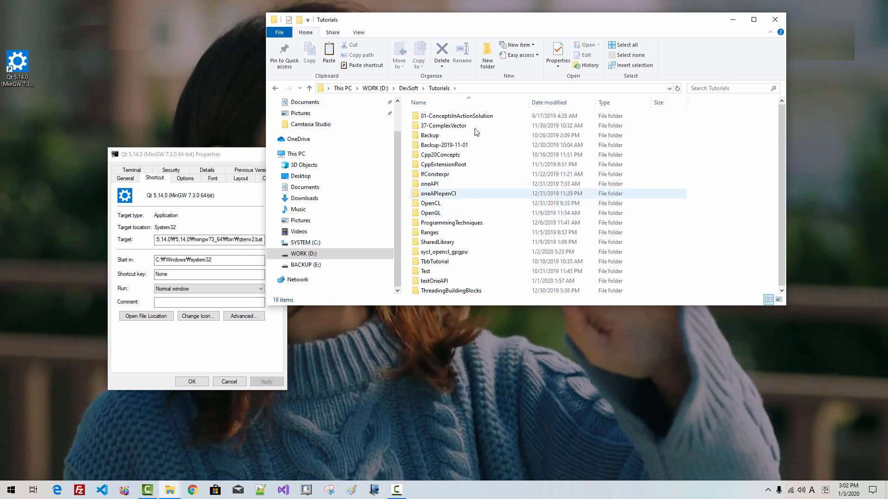
{"action": "left_click", "coordinate": [487, 51]}
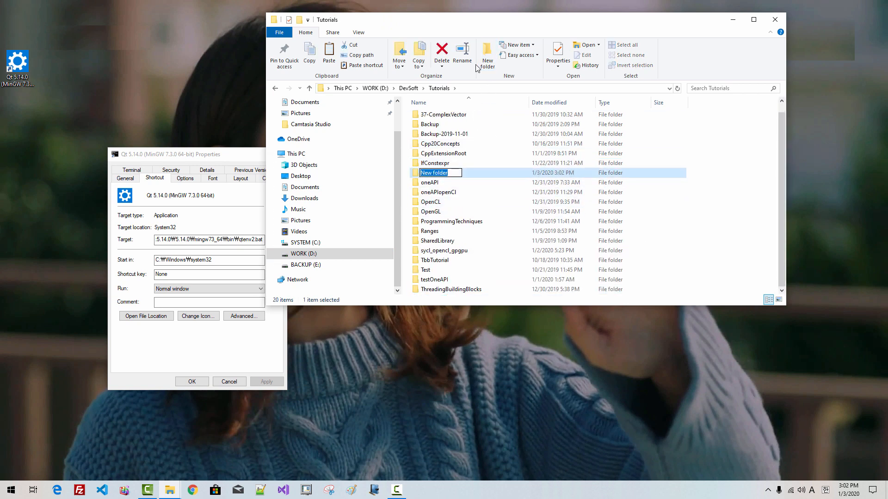
{"action": "type", "text": "HelloQt"}
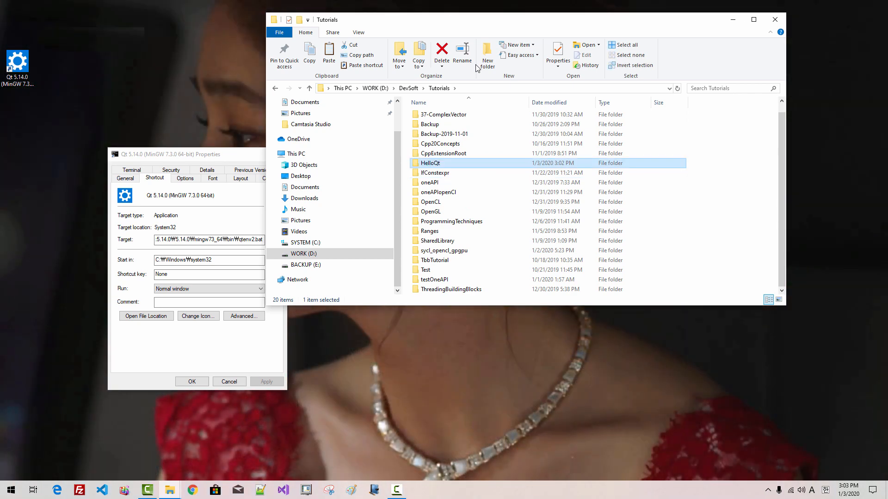
{"action": "double_click", "coordinate": [430, 163]}
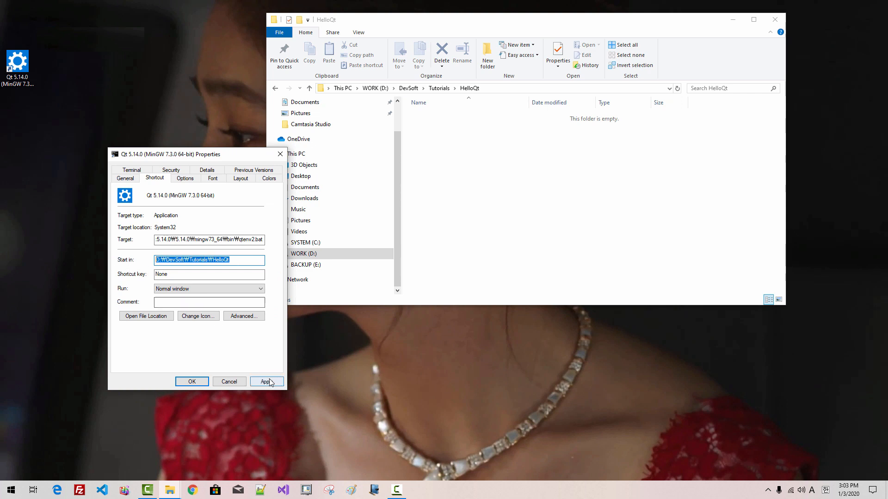
Set HelloQt as the Qt shortcut's Start in folder, apply and close the properties.
{"action": "left_click", "coordinate": [266, 382]}
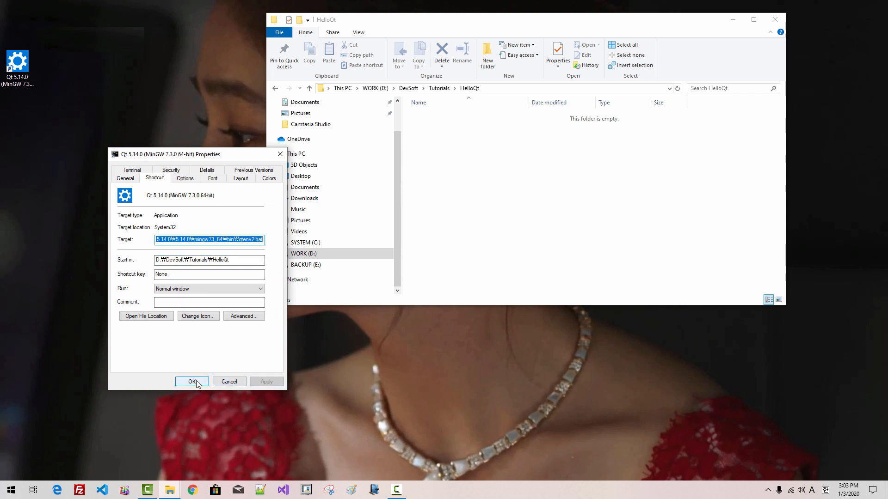
{"action": "left_click", "coordinate": [192, 381]}
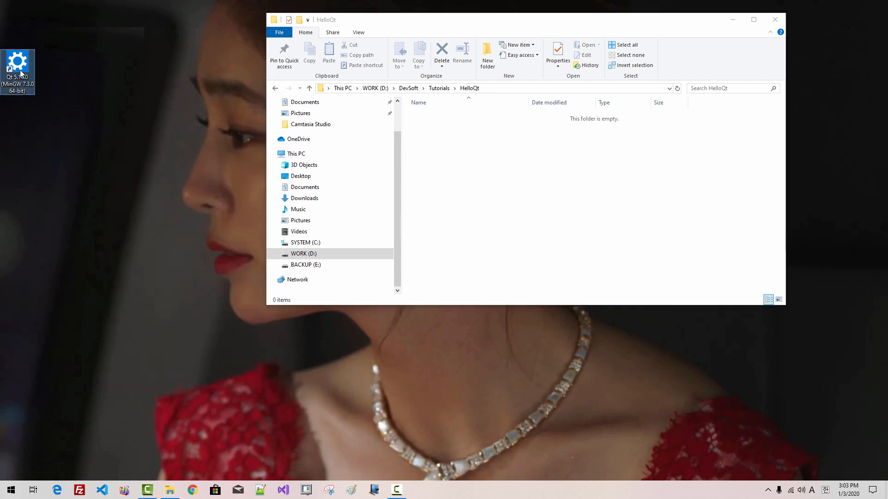
From the Qt 5.14.0 shortcut, verify qmake reports Qt 5.14.0 and g++ reports 7.3.0.
{"action": "double_click", "coordinate": [18, 61]}
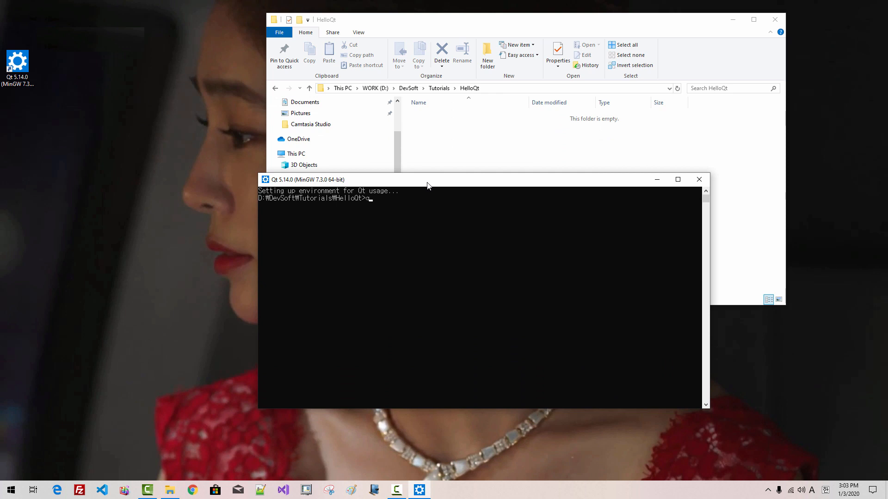
{"action": "type", "text": "qmake --version"}
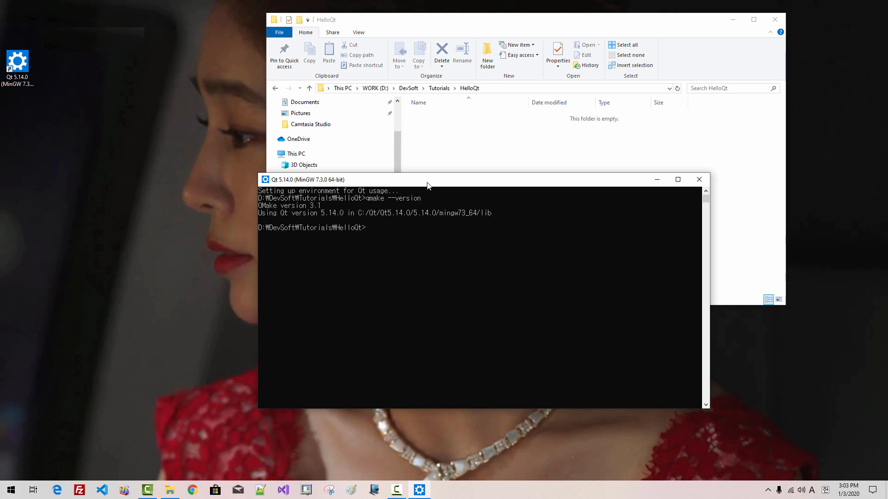
{"action": "type", "text": "g++"}
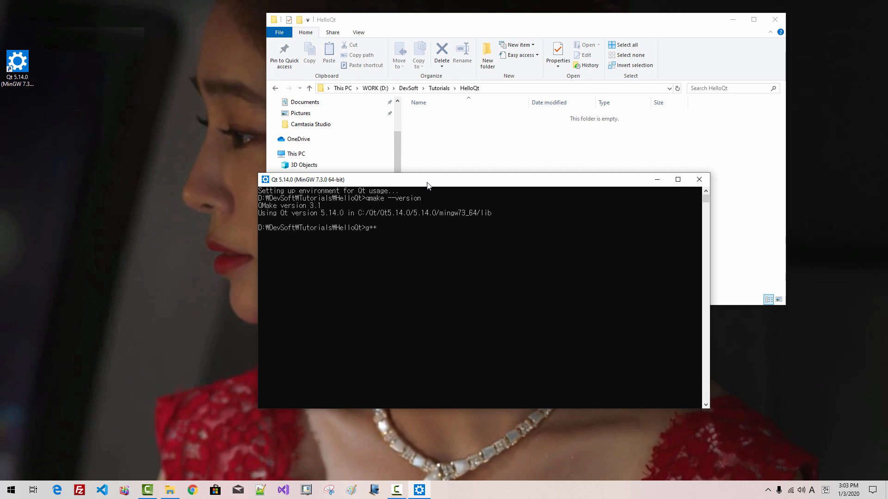
{"action": "type", "text": "--version"}
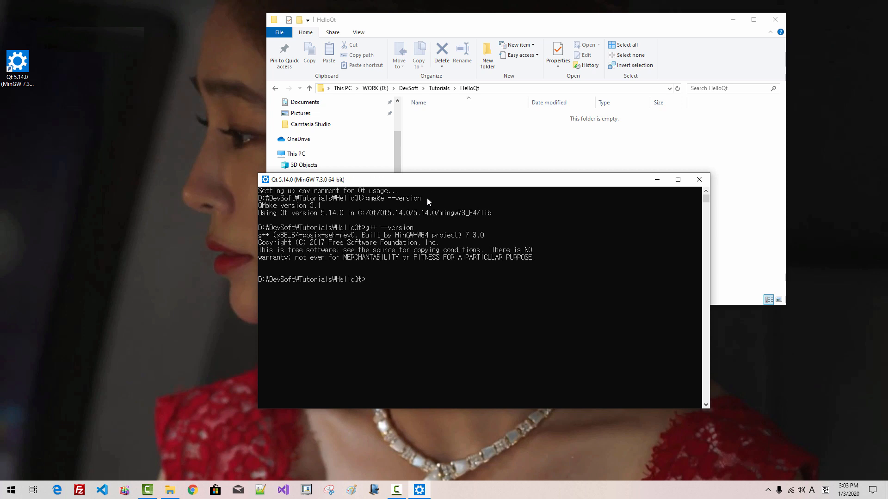
{"action": "mouse_move", "coordinate": [325, 242]}
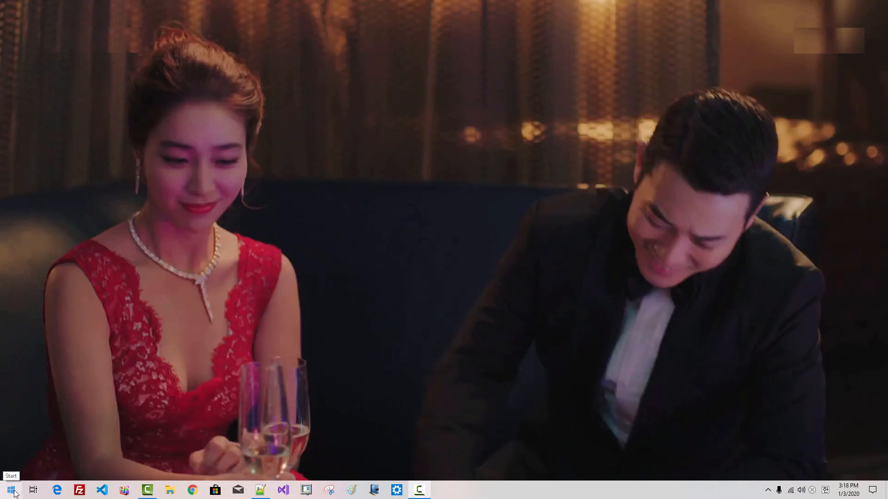
Reach the Linguist entry's options under Recently added in the Start menu.
{"action": "left_click", "coordinate": [10, 490]}
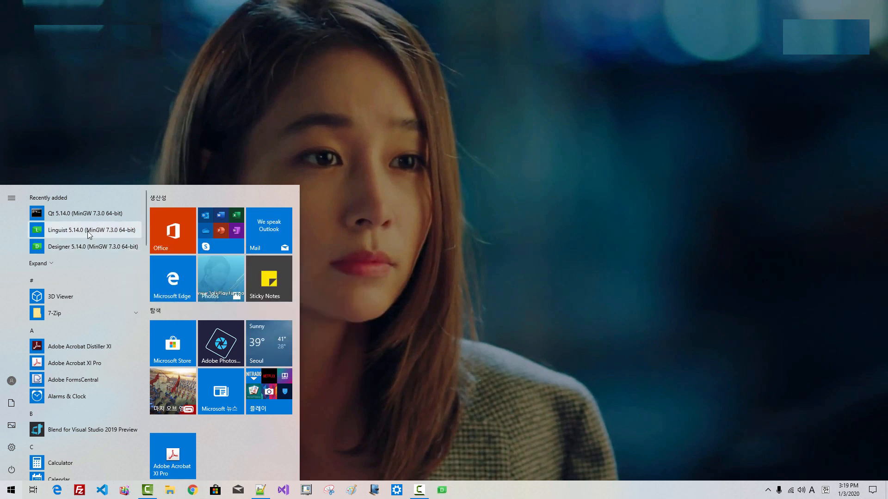
{"action": "right_click", "coordinate": [90, 234]}
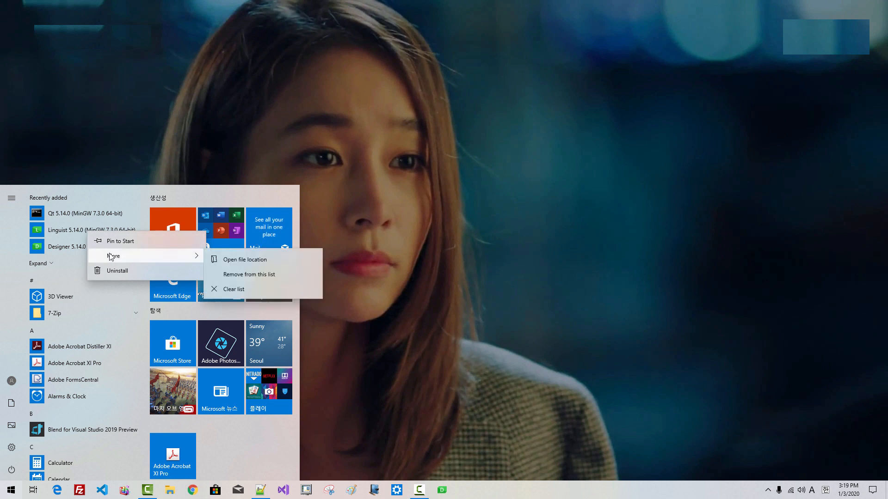
{"action": "mouse_move", "coordinate": [114, 257]}
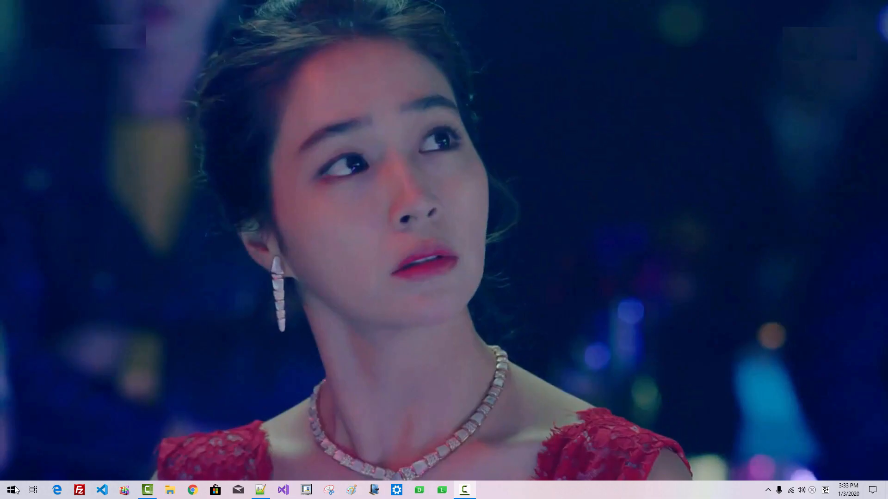
Pin Qt Creator 4.11.0 to the taskbar via More > Pin to taskbar.
{"action": "left_click", "coordinate": [10, 490]}
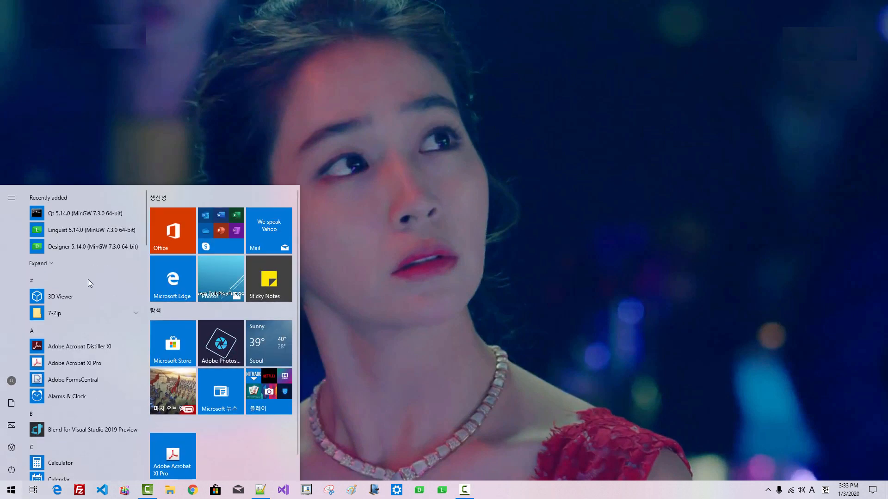
{"action": "left_click", "coordinate": [39, 263]}
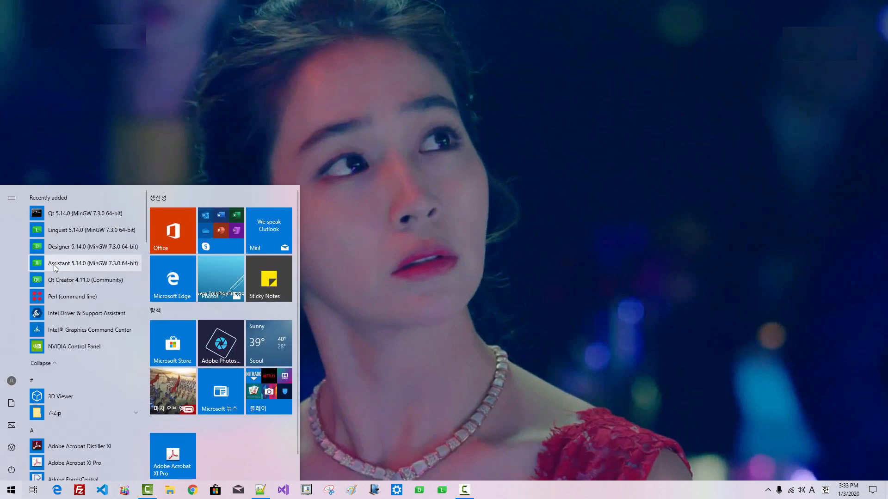
{"action": "right_click", "coordinate": [85, 280]}
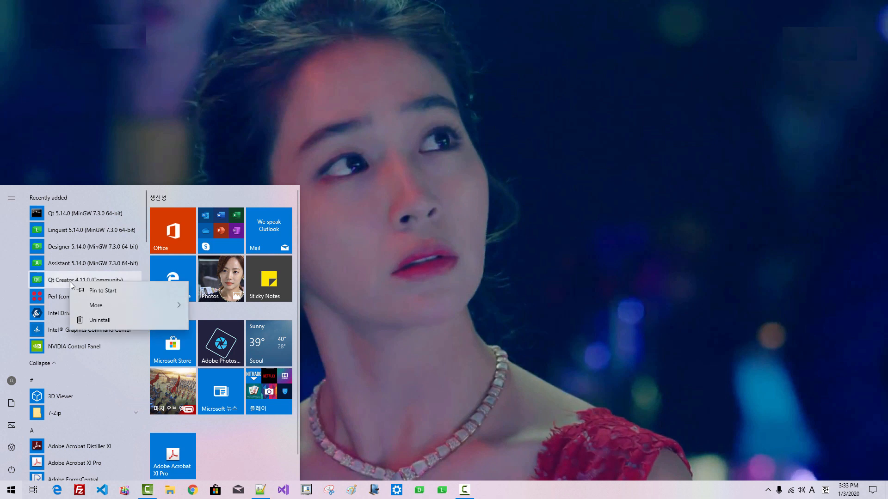
{"action": "left_click", "coordinate": [95, 306]}
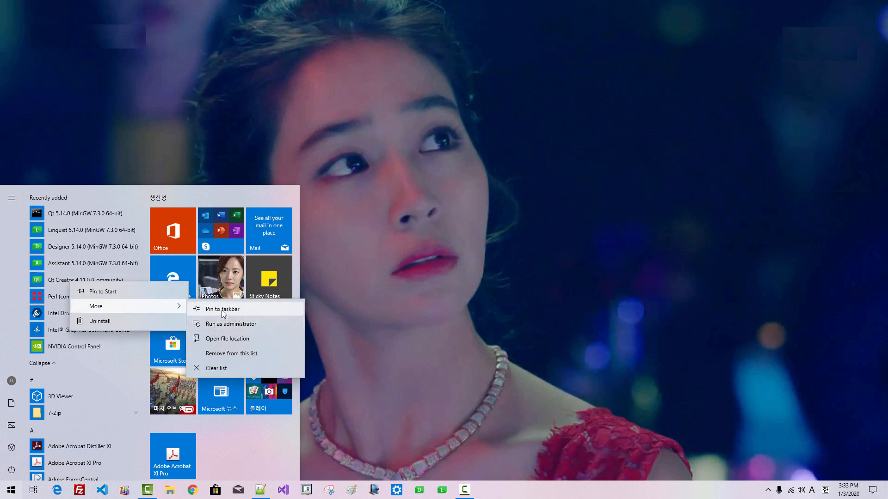
{"action": "left_click", "coordinate": [222, 309]}
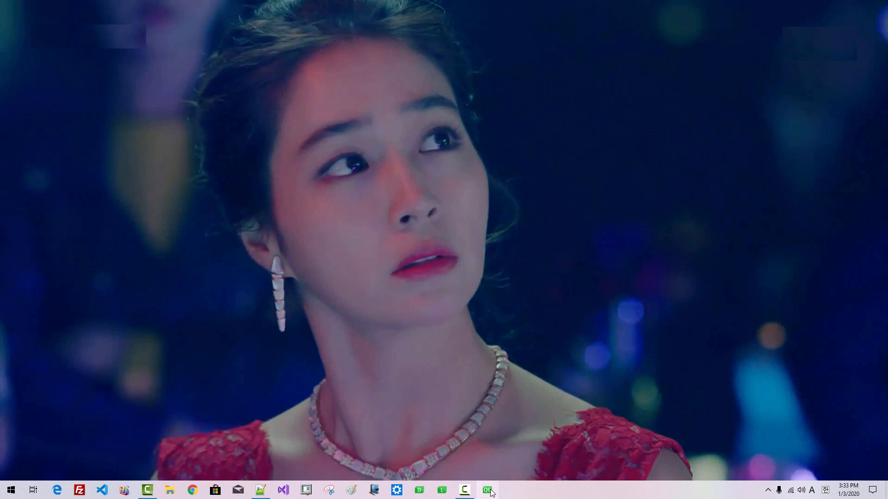
Launch Qt Creator and Qt Designer from their taskbar icons, then close them.
{"action": "left_click", "coordinate": [487, 491]}
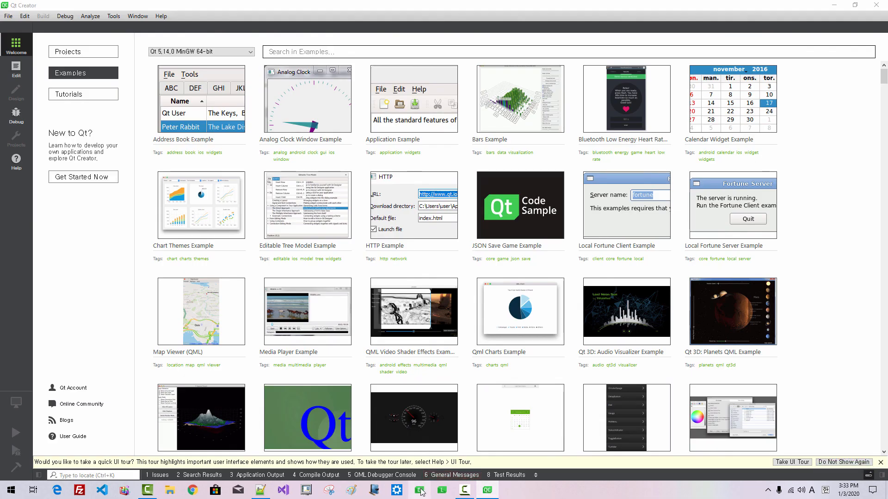
{"action": "left_click", "coordinate": [442, 490]}
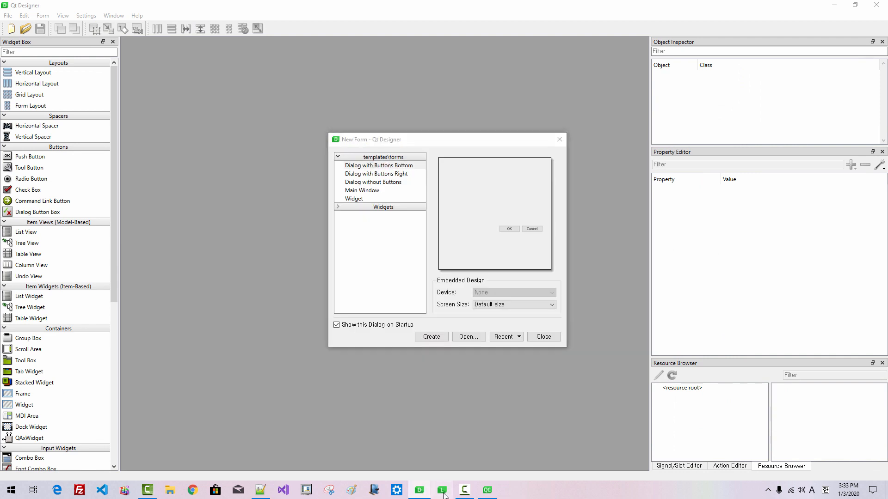
{"action": "left_click", "coordinate": [441, 490]}
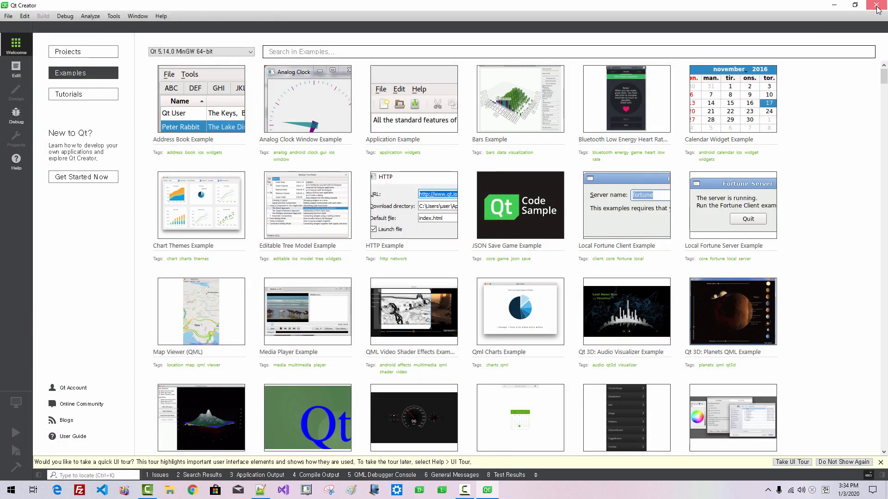
{"action": "left_click", "coordinate": [877, 5]}
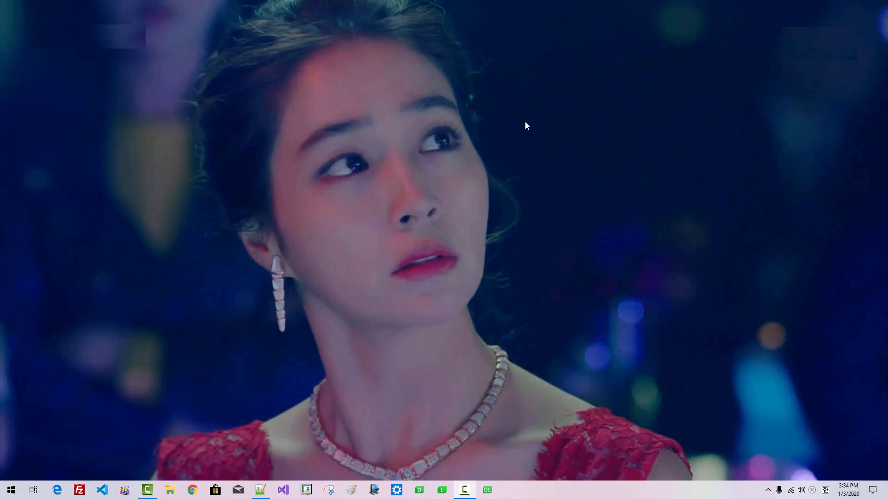